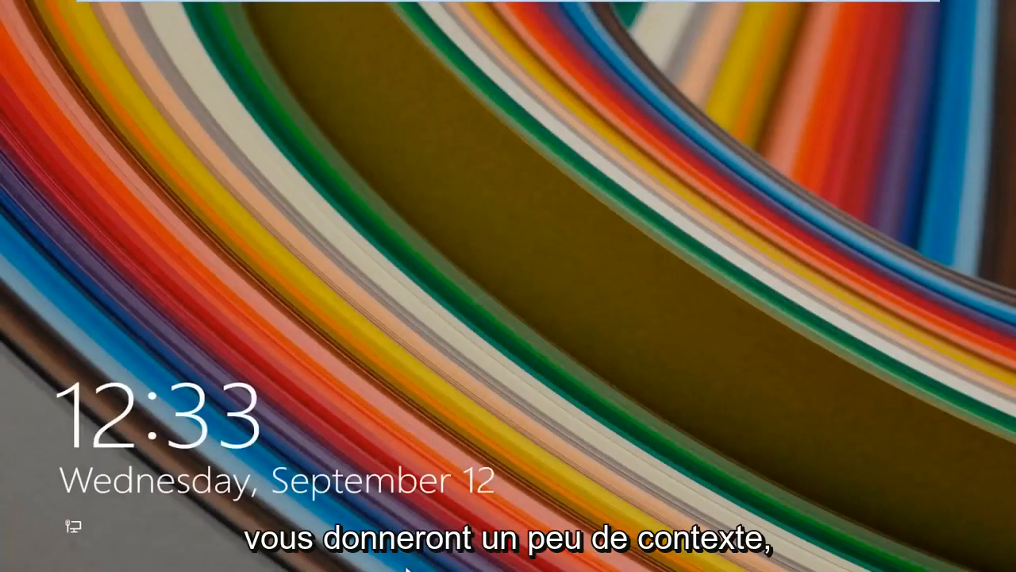
# Step: Dismiss the lock screen and show the Sleep/Shut down/Restart power choices on the sign-in screen
pyautogui.click(508, 318)
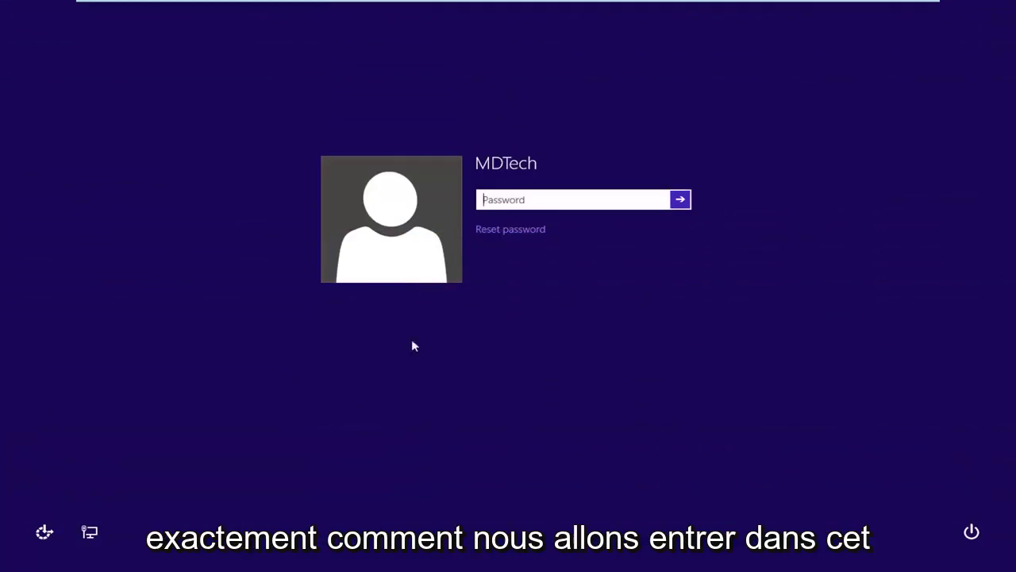
pyautogui.moveTo(635, 368)
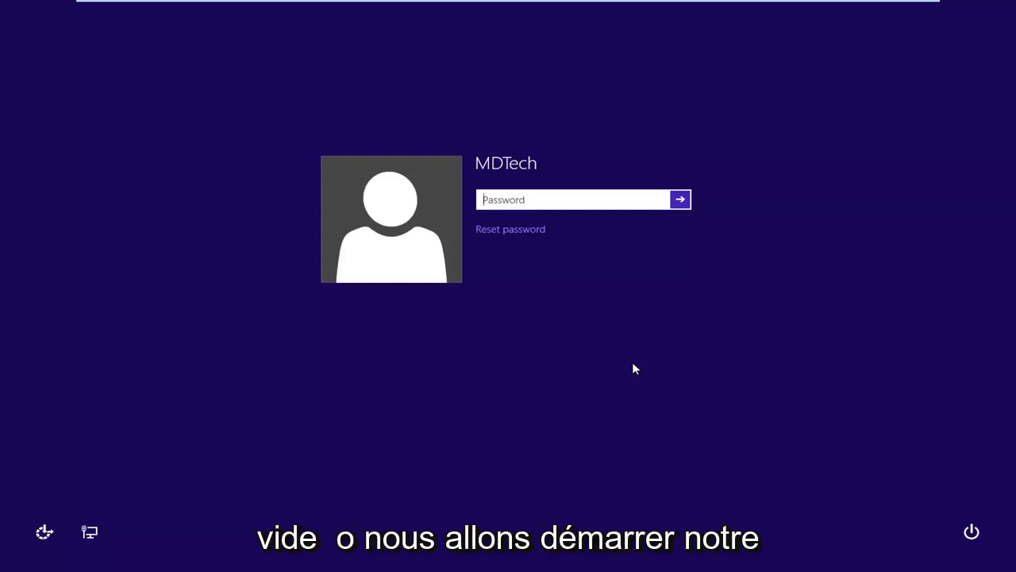
pyautogui.moveTo(556, 302)
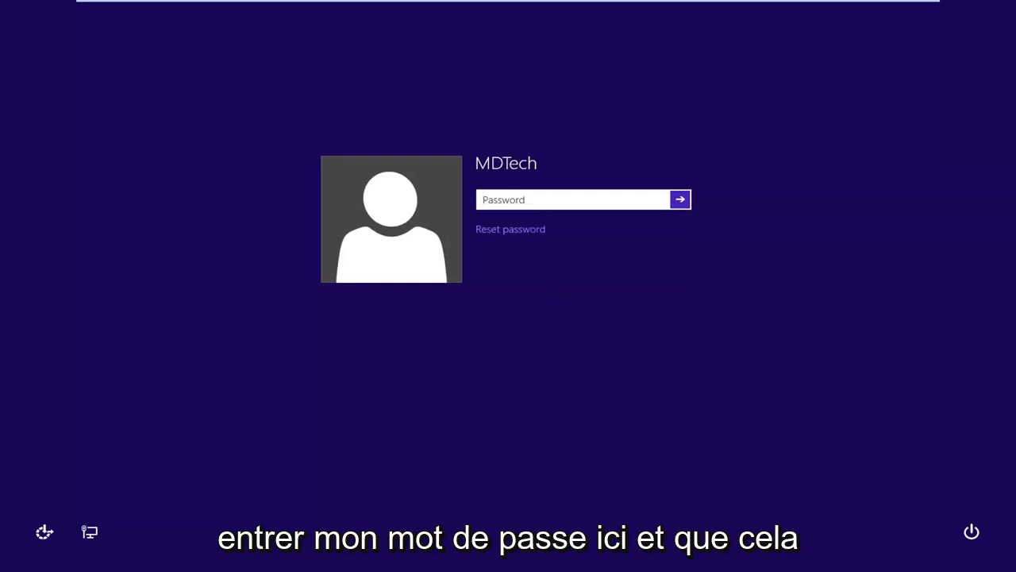
pyautogui.click(679, 199)
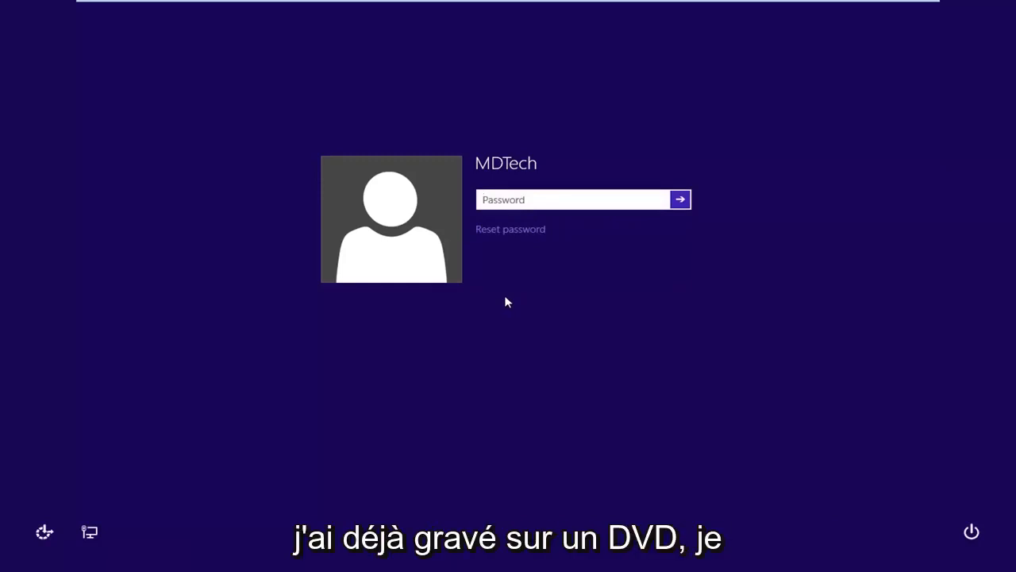
pyautogui.click(971, 532)
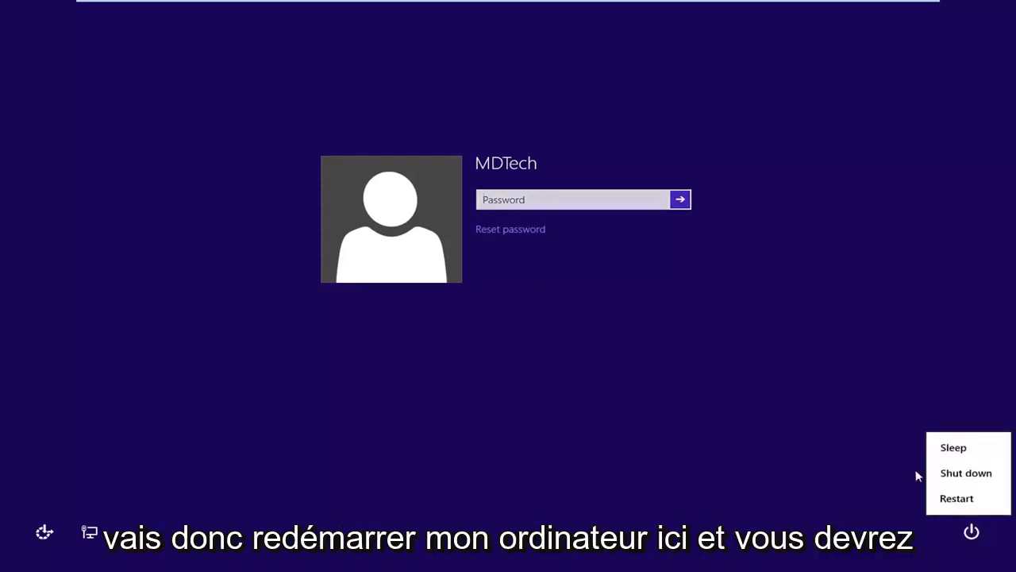
# Step: Restart the computer so it comes back up at the firmware boot menu
pyautogui.click(957, 497)
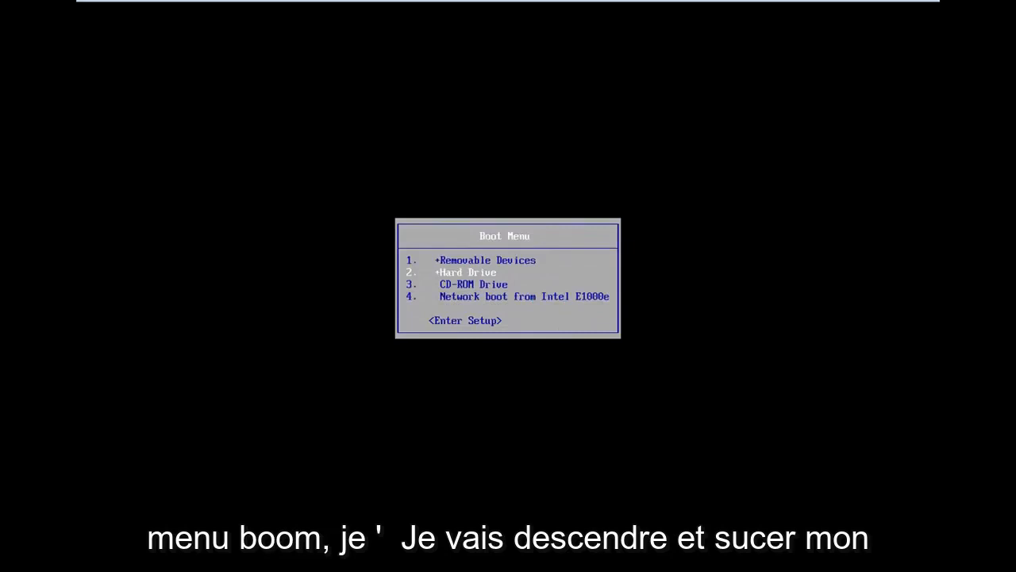
# Step: Choose 3. CD-ROM Drive in the Boot Menu to start from the Windows disc
pyautogui.press('Down')
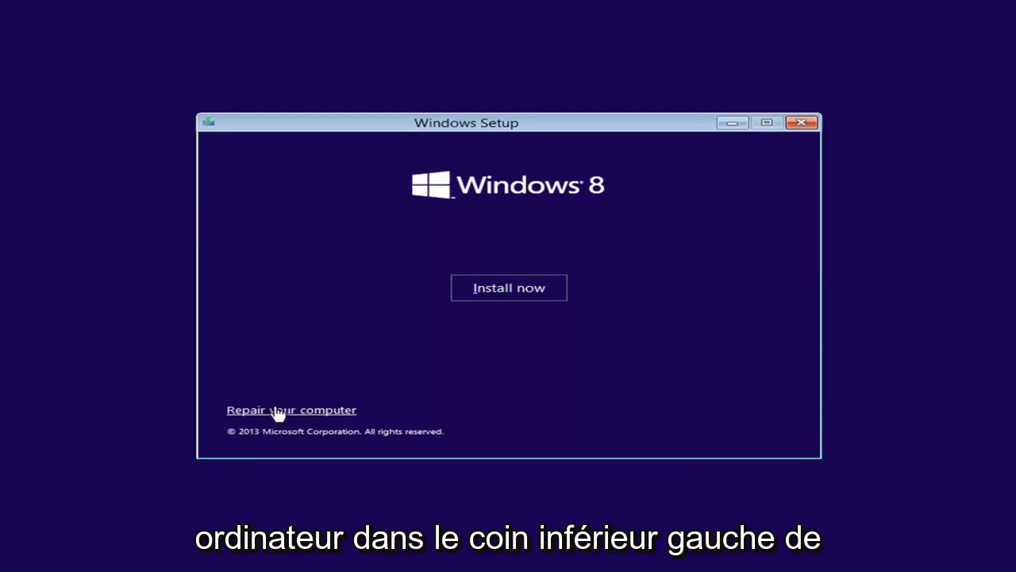
# Step: Go through Repair your computer into the Troubleshoot screen of the repair tools
pyautogui.click(291, 410)
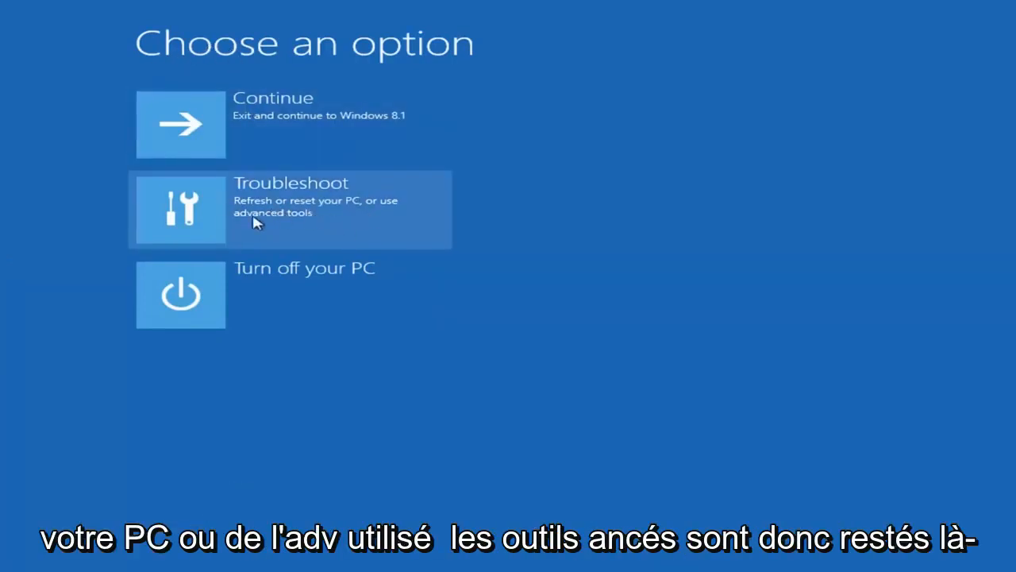
pyautogui.click(290, 209)
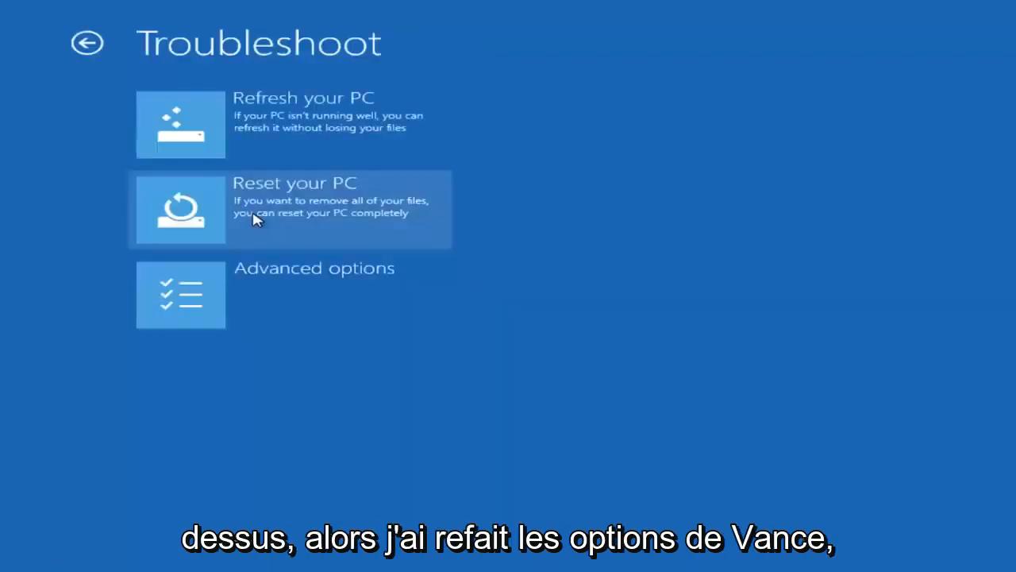
pyautogui.moveTo(227, 306)
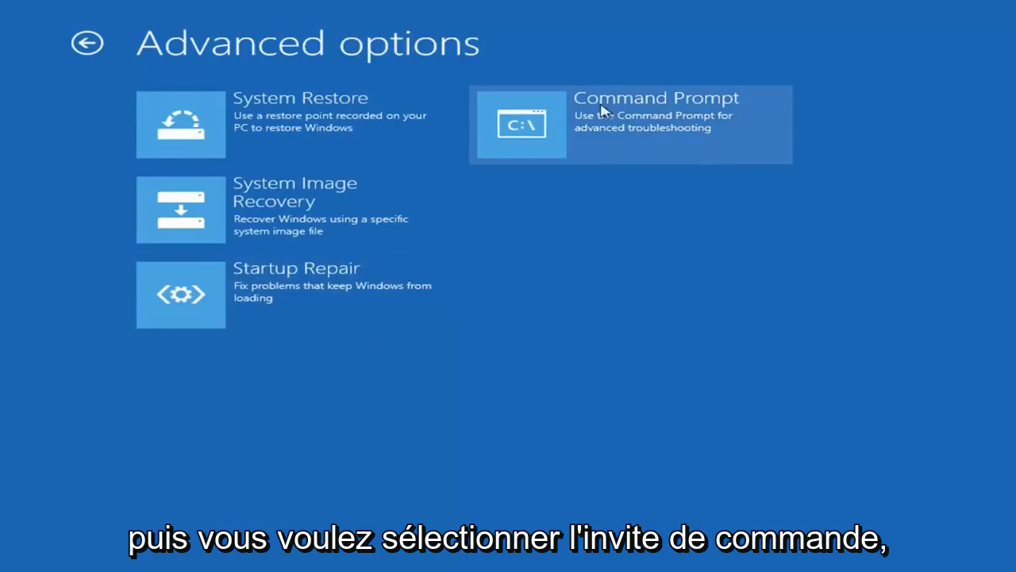
pyautogui.moveTo(615, 127)
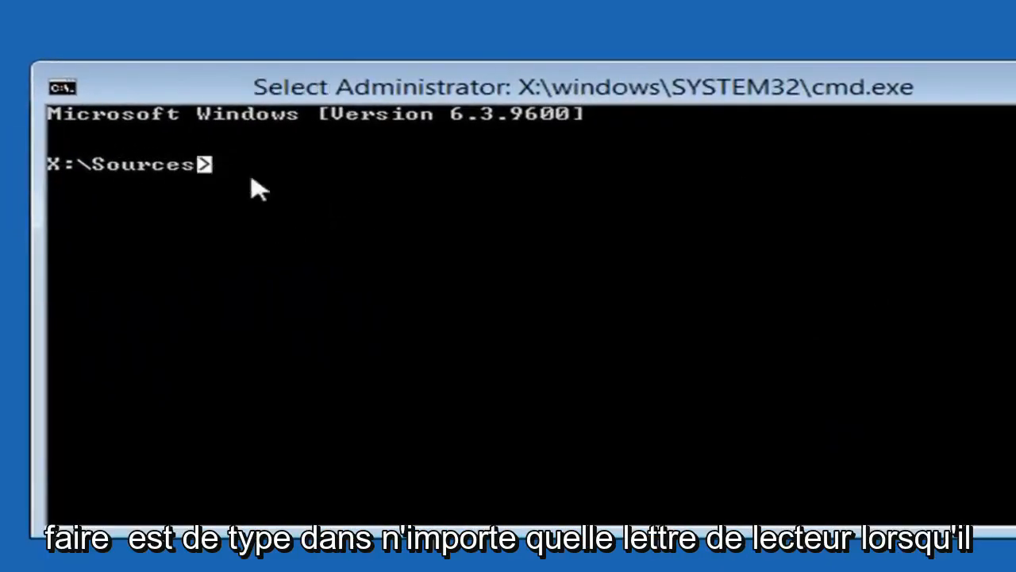
pyautogui.moveTo(405, 282)
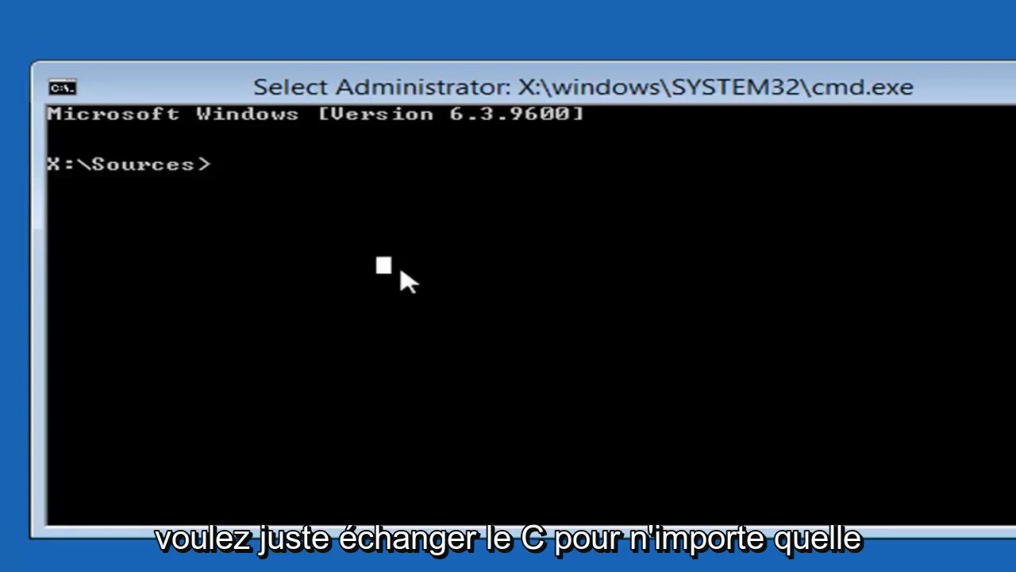
# Step: Switch the prompt from X:\Sources to drive C: with the c: command
pyautogui.write('c')
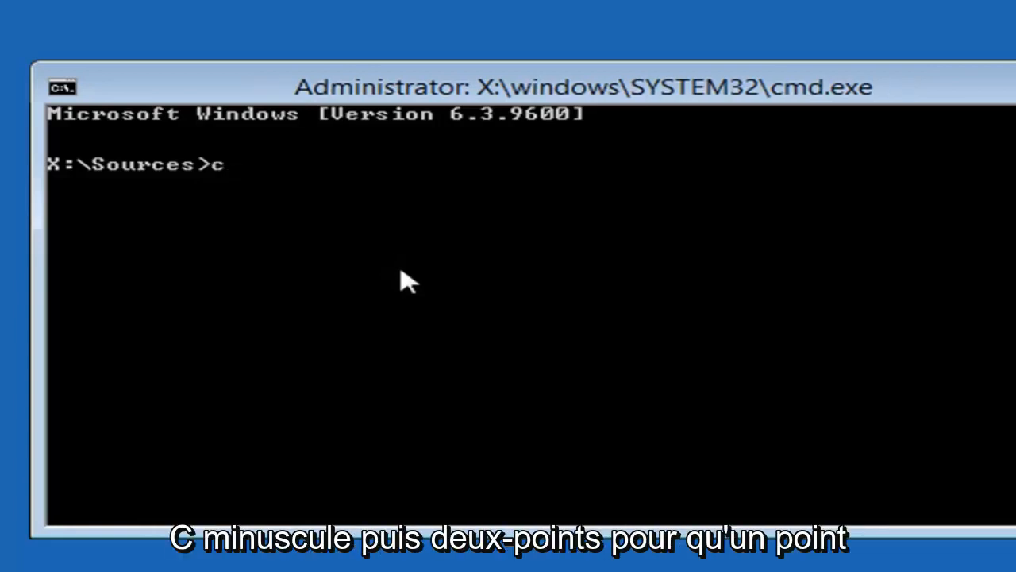
pyautogui.write(':')
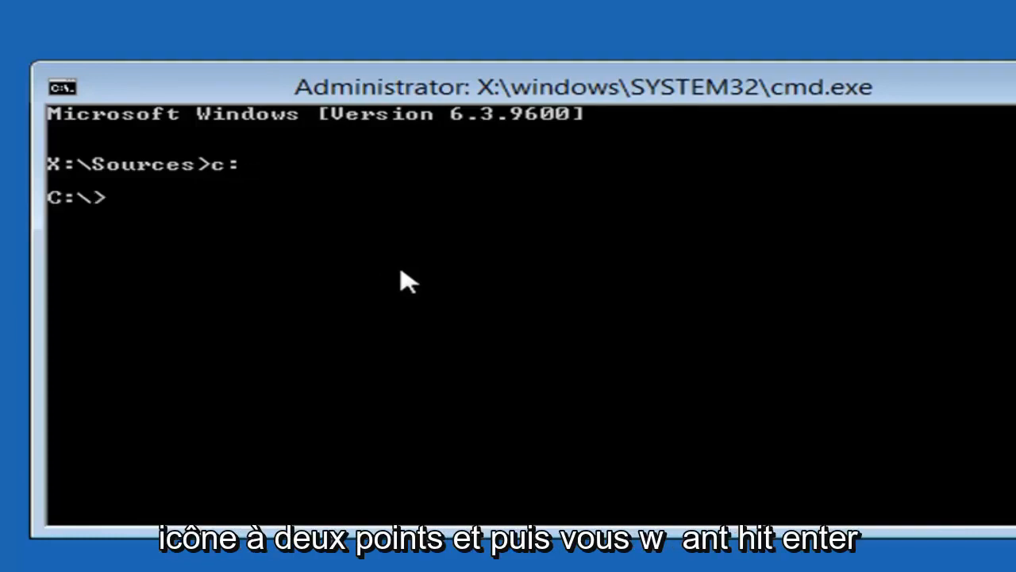
pyautogui.moveTo(215, 286)
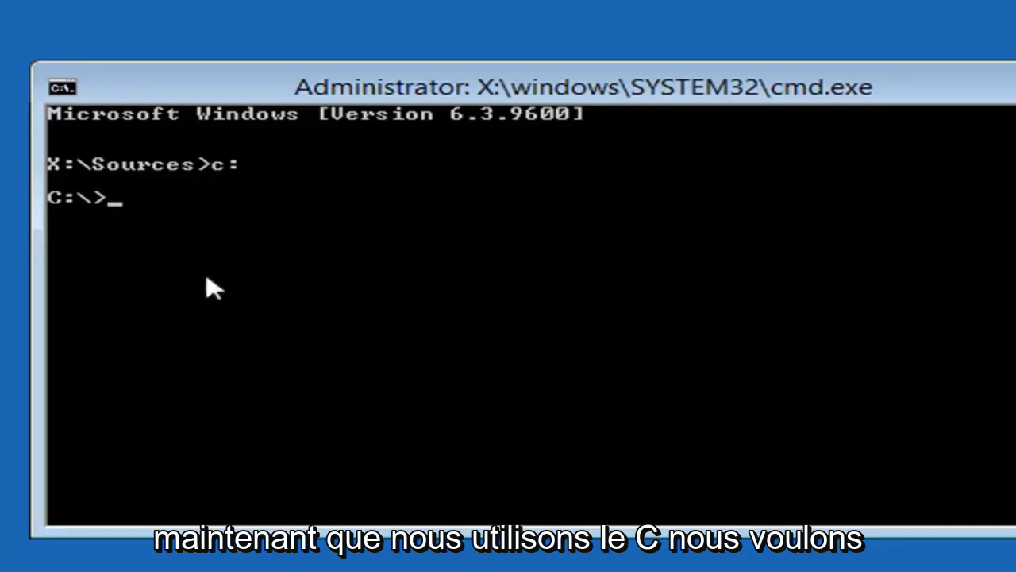
pyautogui.moveTo(274, 309)
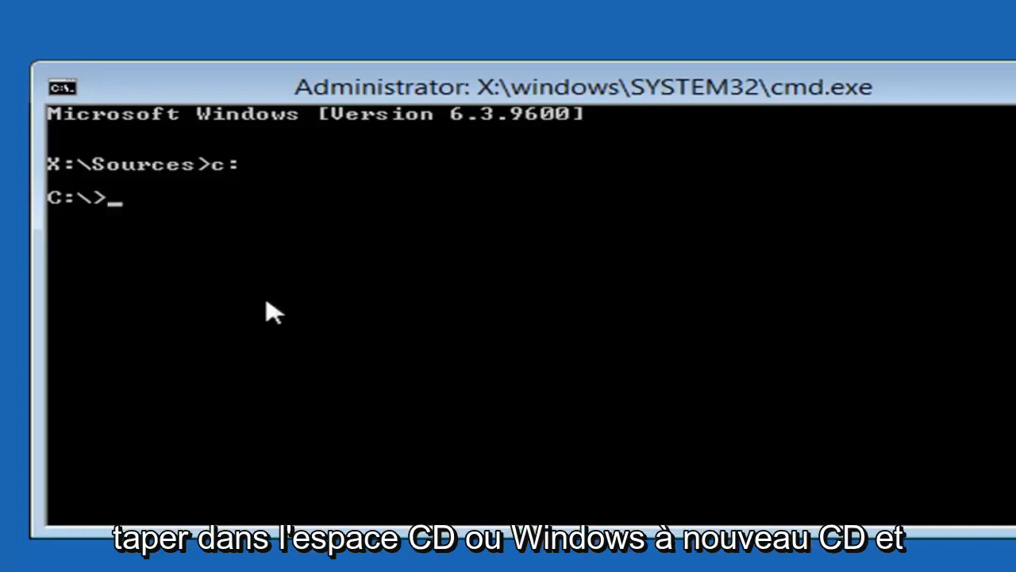
# Step: Change directory into C:\Windows and then into System32
pyautogui.write('cd')
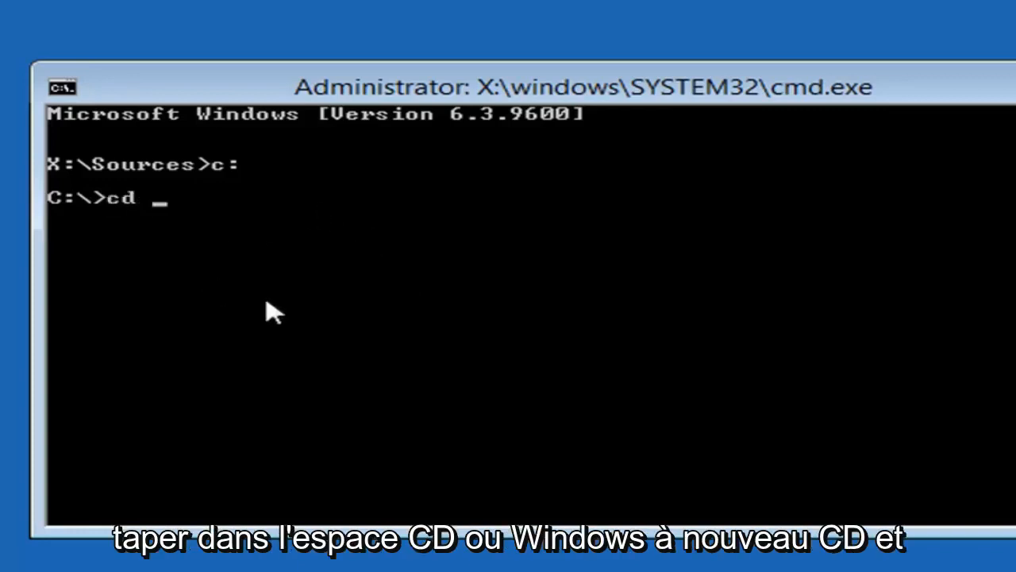
pyautogui.write('windows')
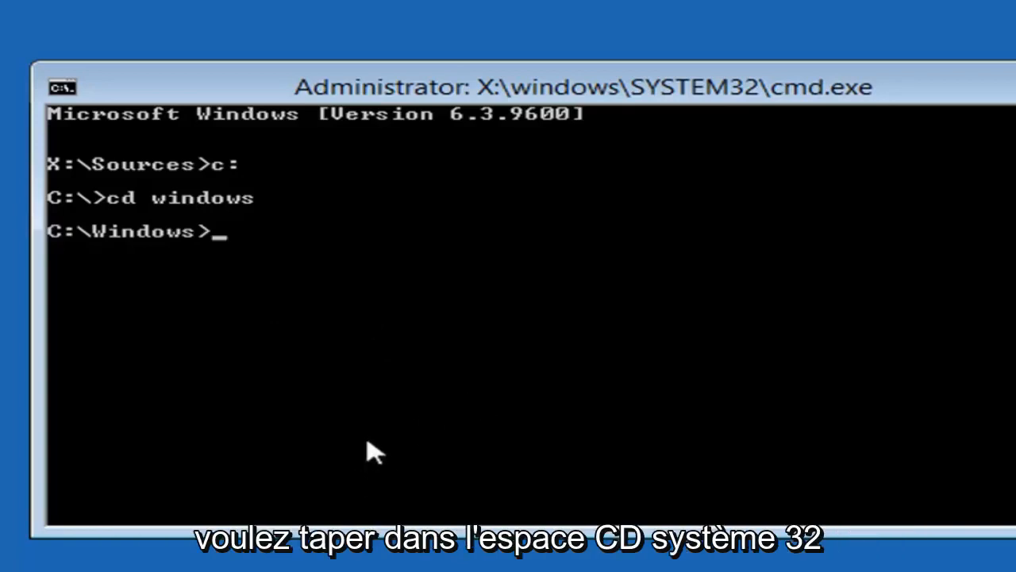
pyautogui.write('cd')
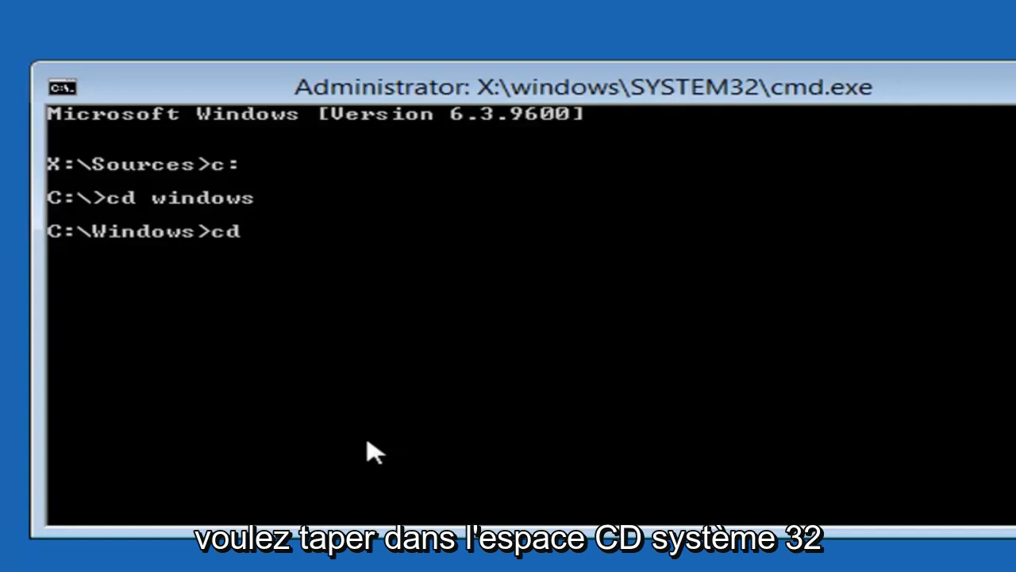
pyautogui.write('system32')
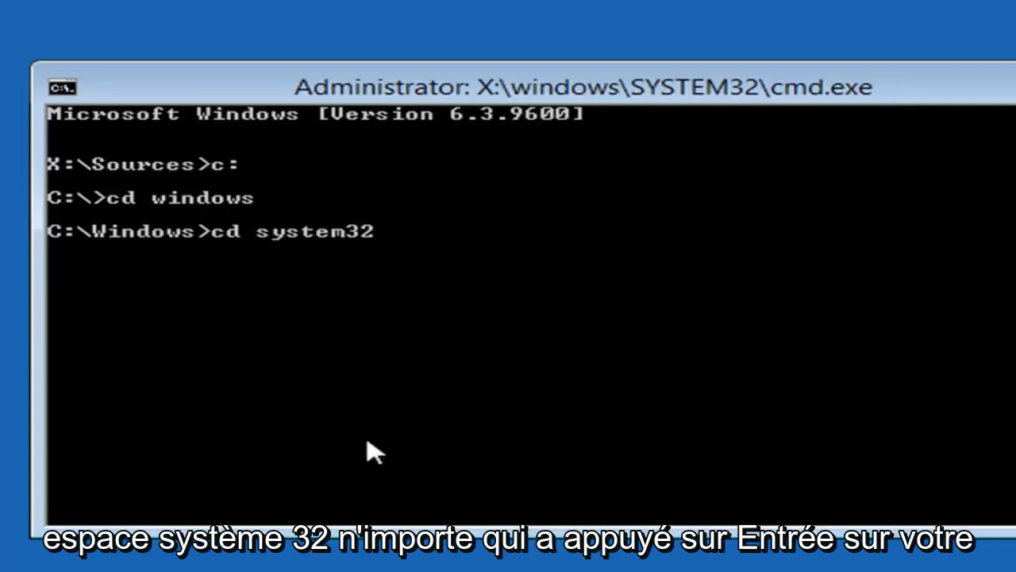
pyautogui.press('enter')
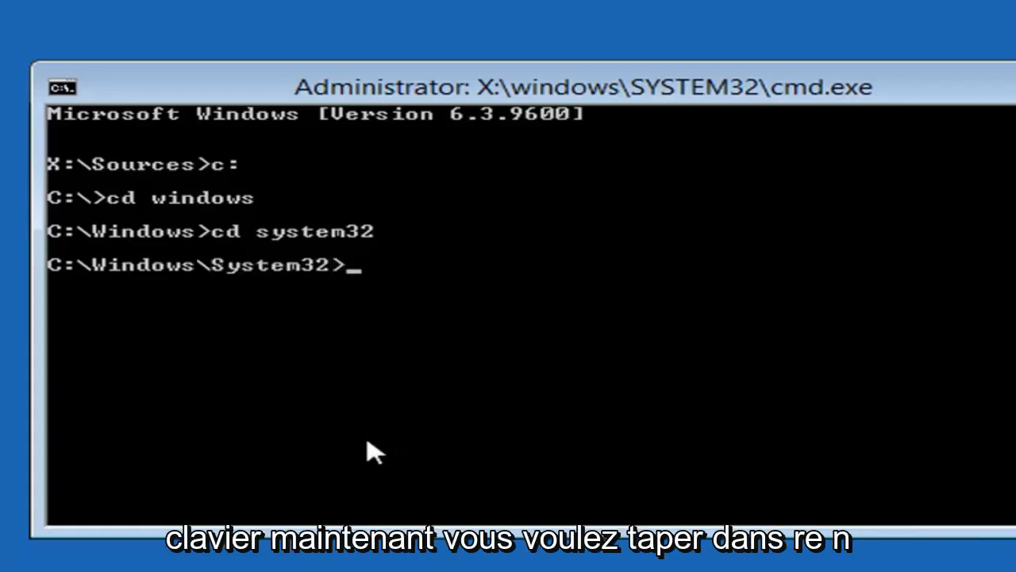
# Step: Rename utilman.exe to utilman_bak.exe with 'ren utilman.exe utilman_bak.exe'
pyautogui.write('ren')
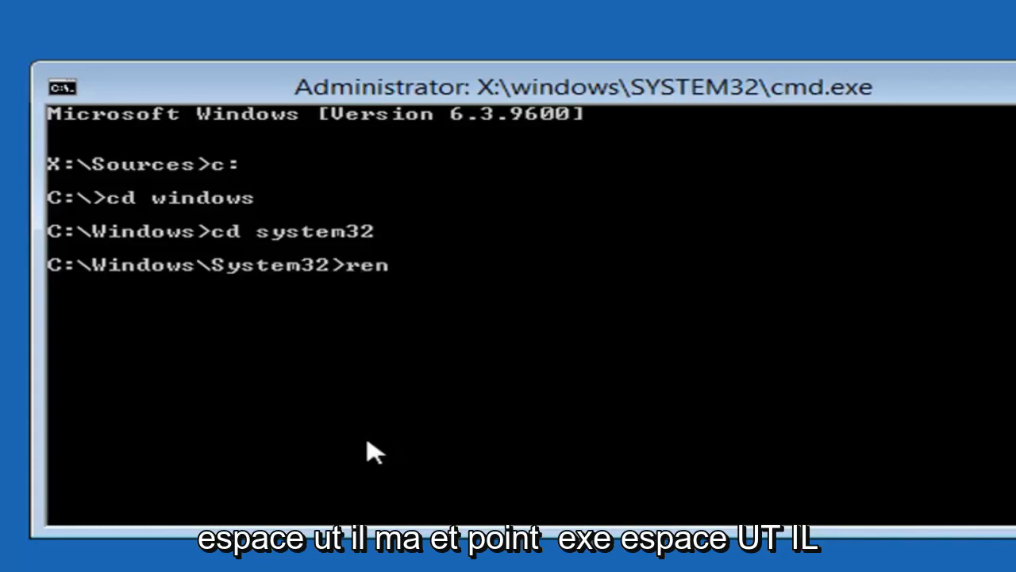
pyautogui.write('ut')
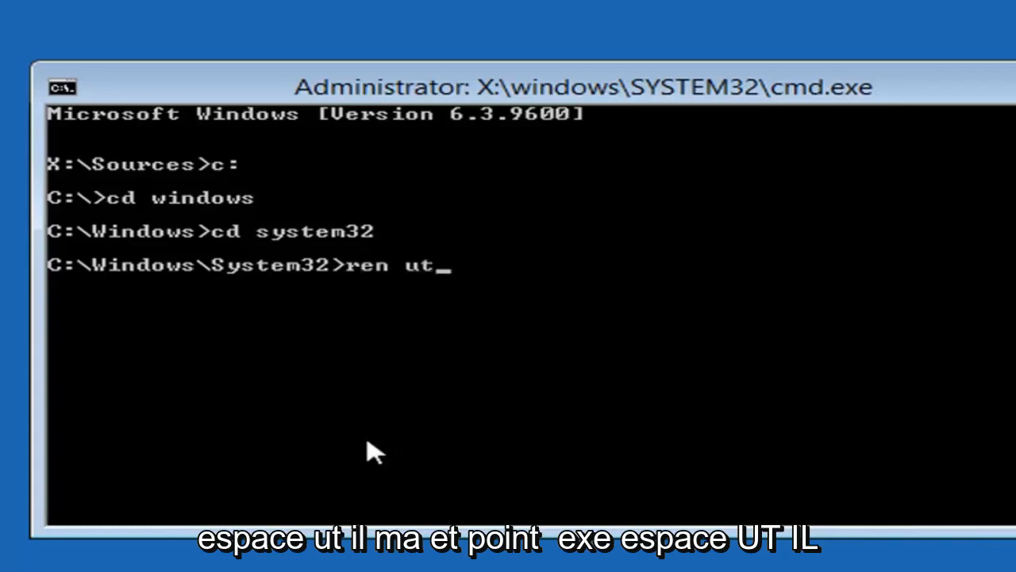
pyautogui.write('ilman')
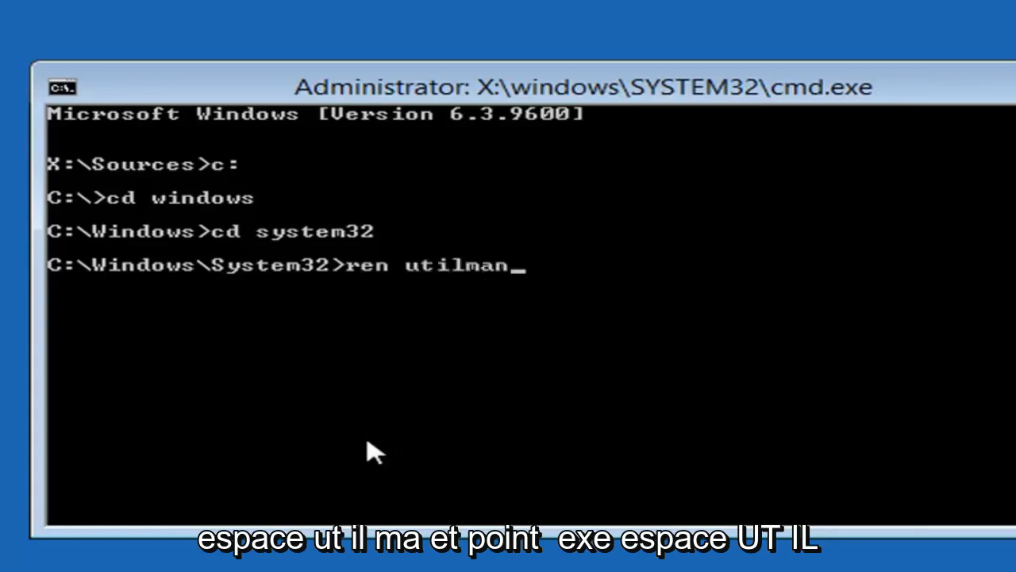
pyautogui.write('.exe')
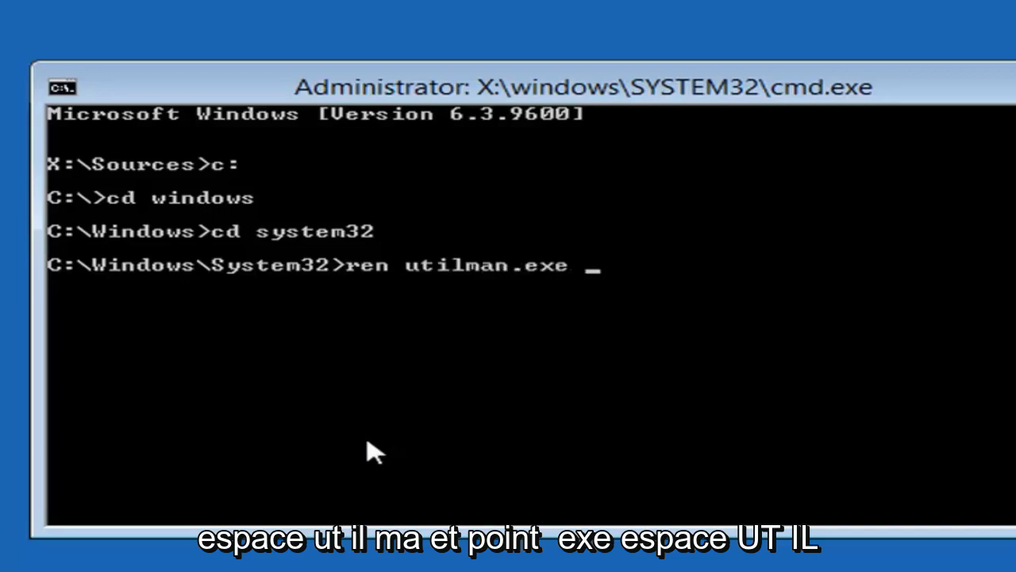
pyautogui.write('uti')
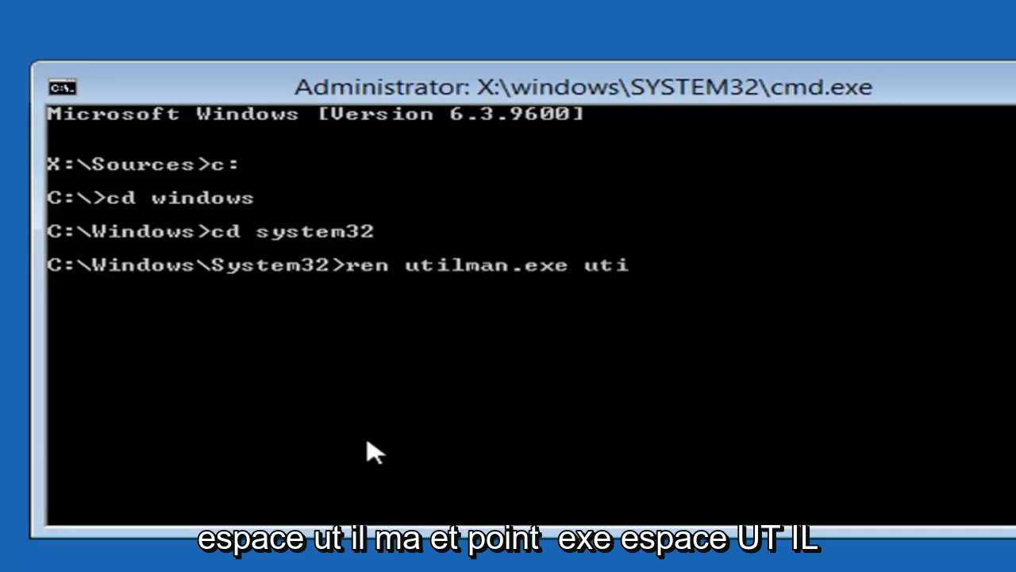
pyautogui.write('lma')
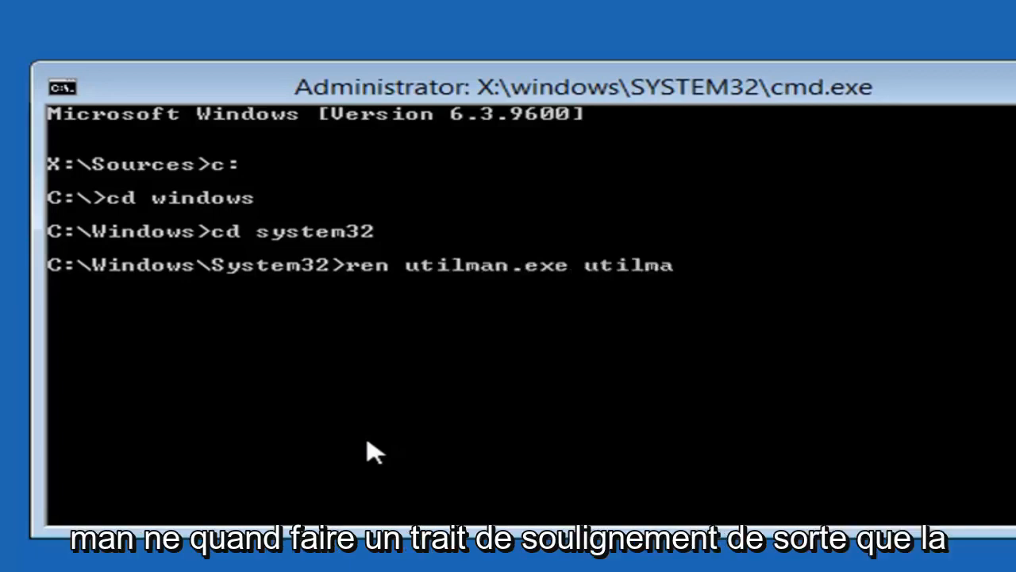
pyautogui.write('n')
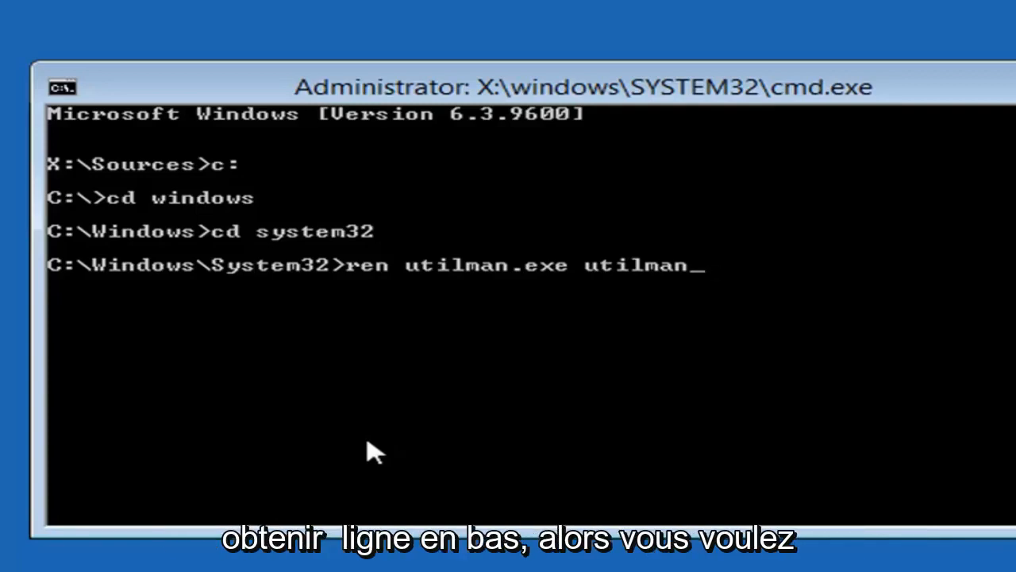
pyautogui.write('b')
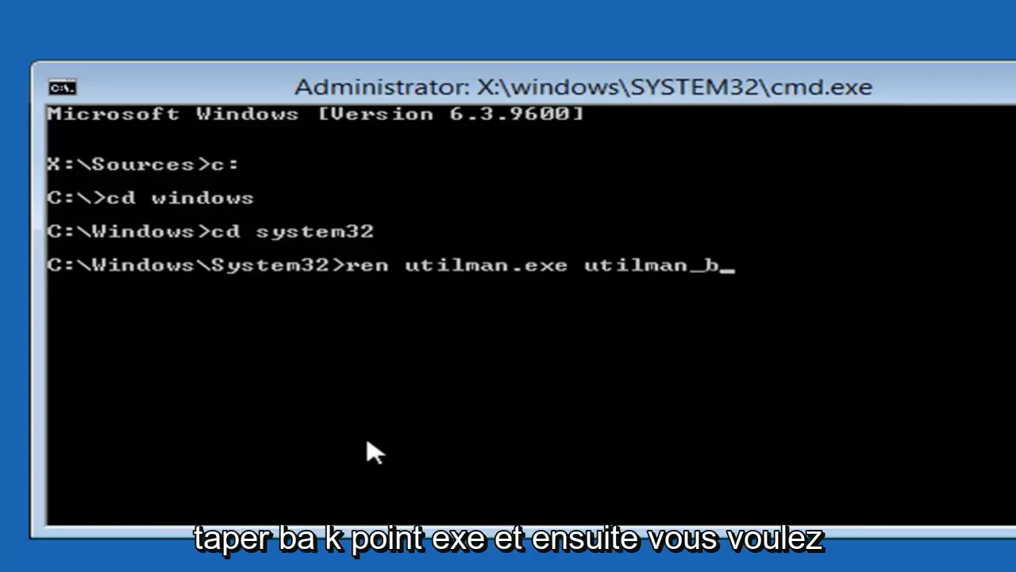
pyautogui.write('ak.')
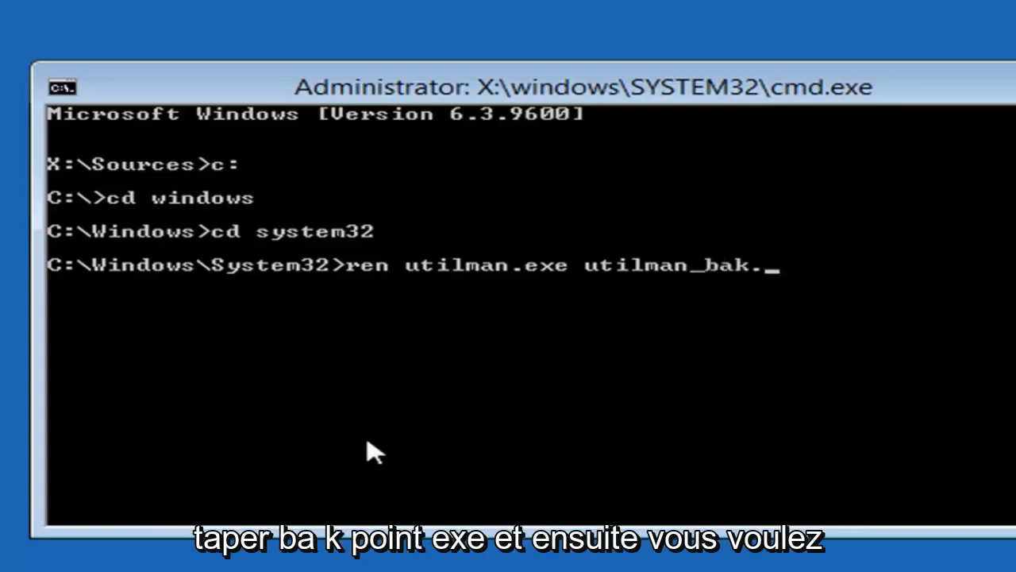
pyautogui.write('exe')
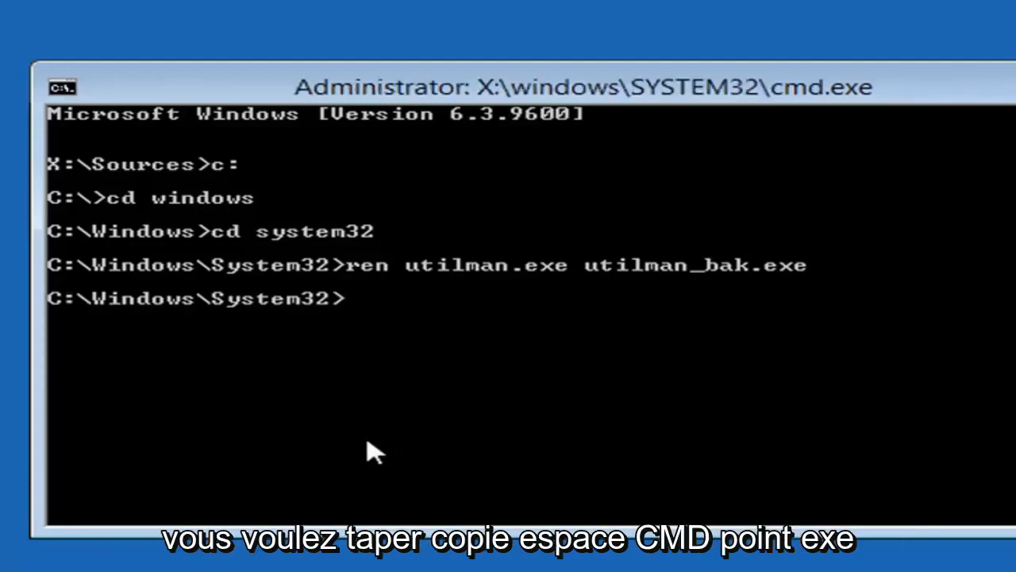
# Step: Copy cmd.exe to utilman.exe with 'copy cmd.exe utilman.exe', one file reported copied
pyautogui.write('copy')
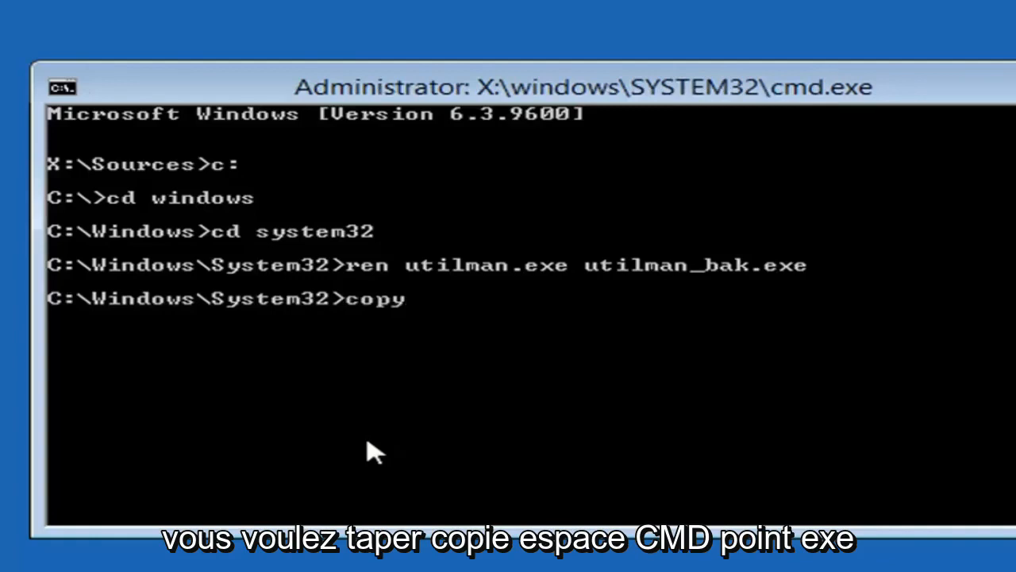
pyautogui.write('cmd')
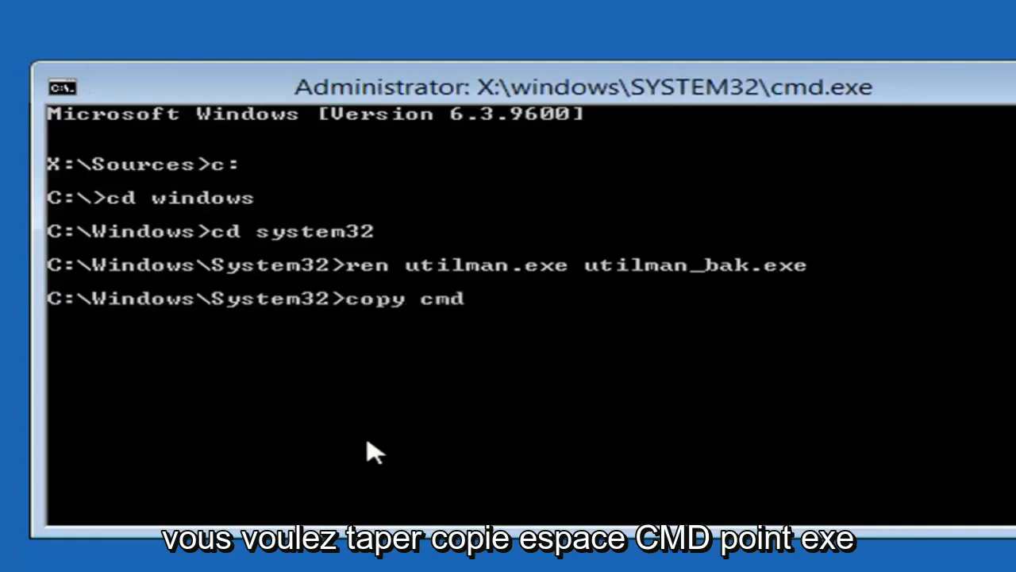
pyautogui.write('.exe')
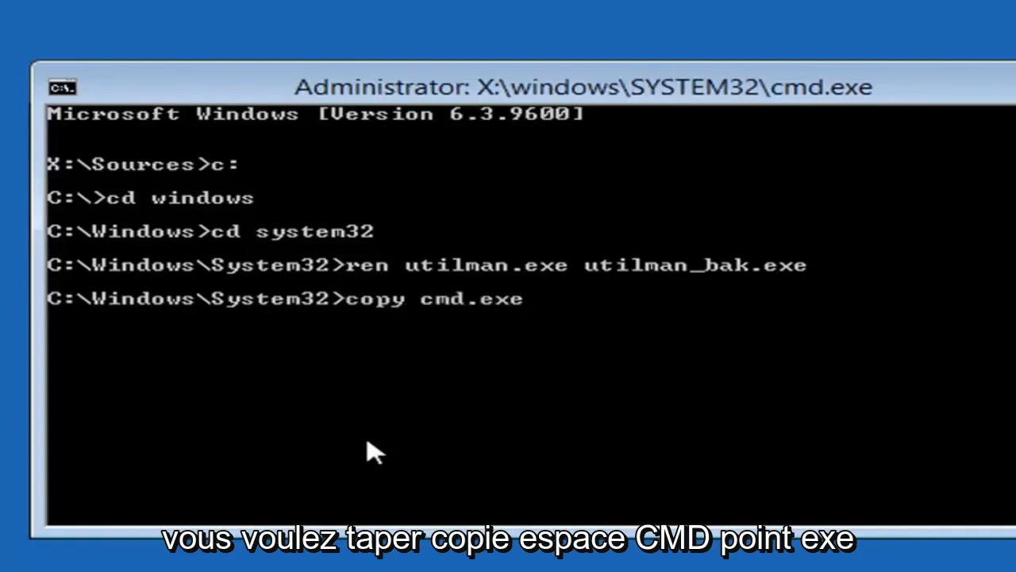
pyautogui.write('u')
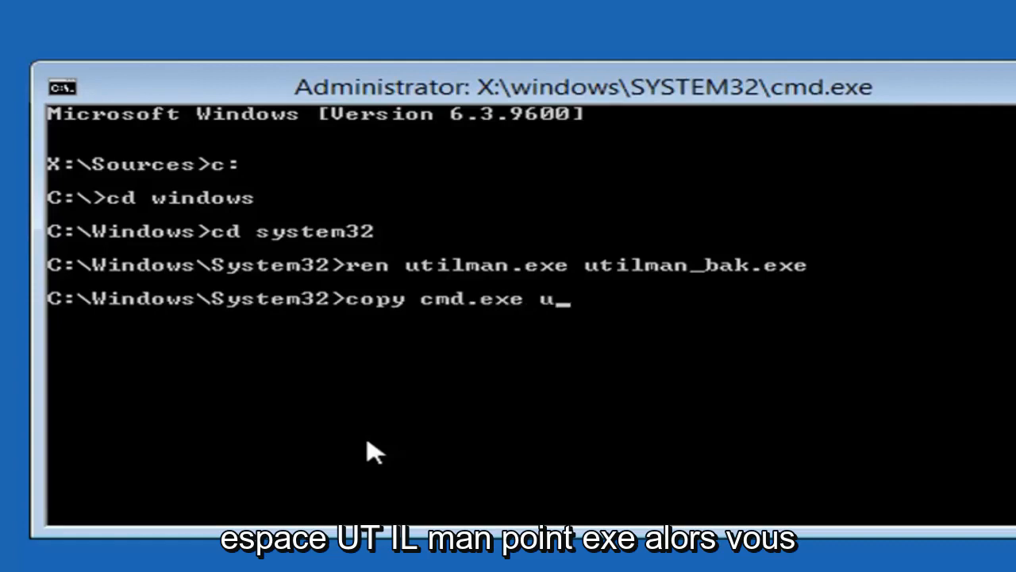
pyautogui.write('til')
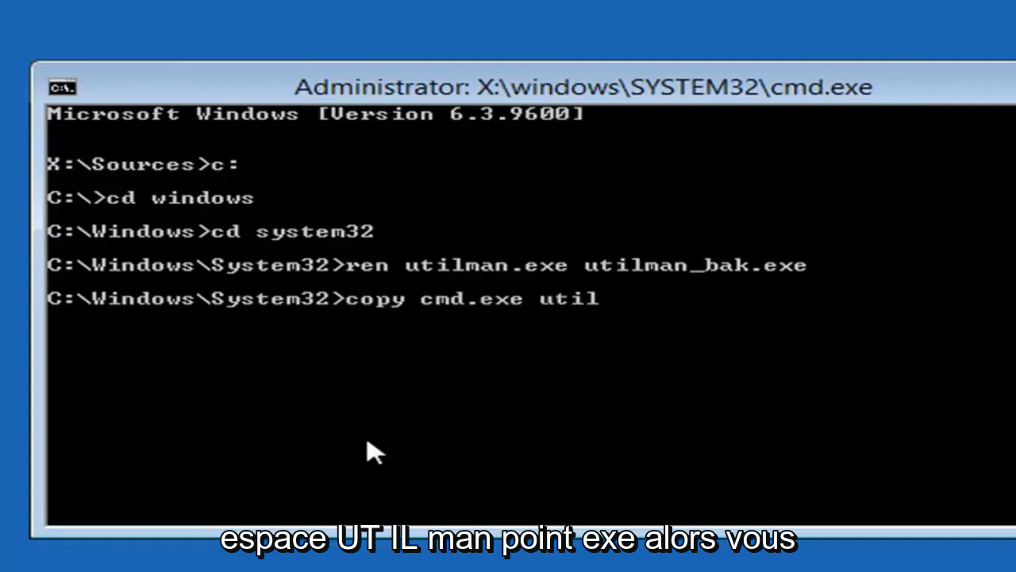
pyautogui.write('ma')
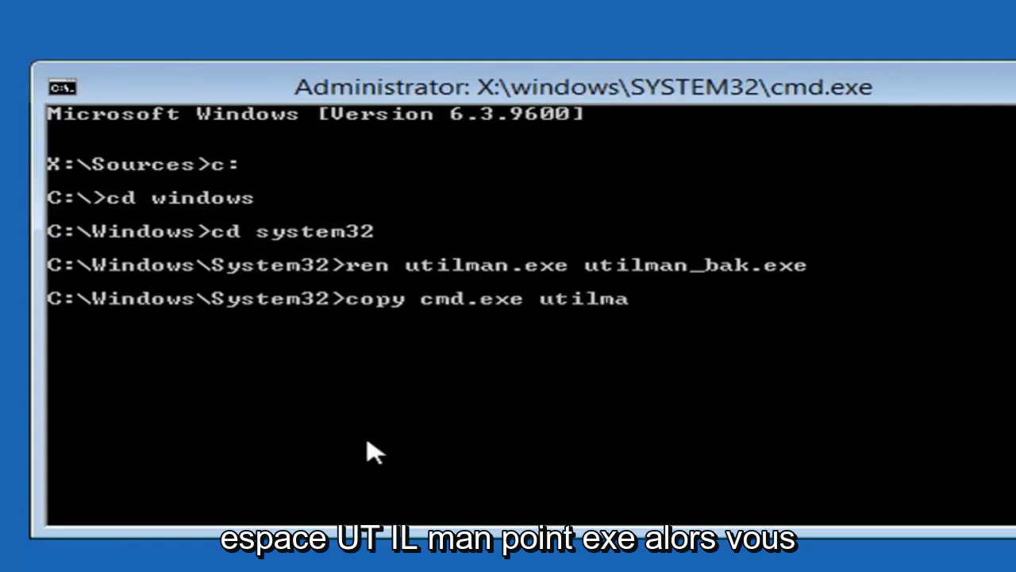
pyautogui.write('n.ex')
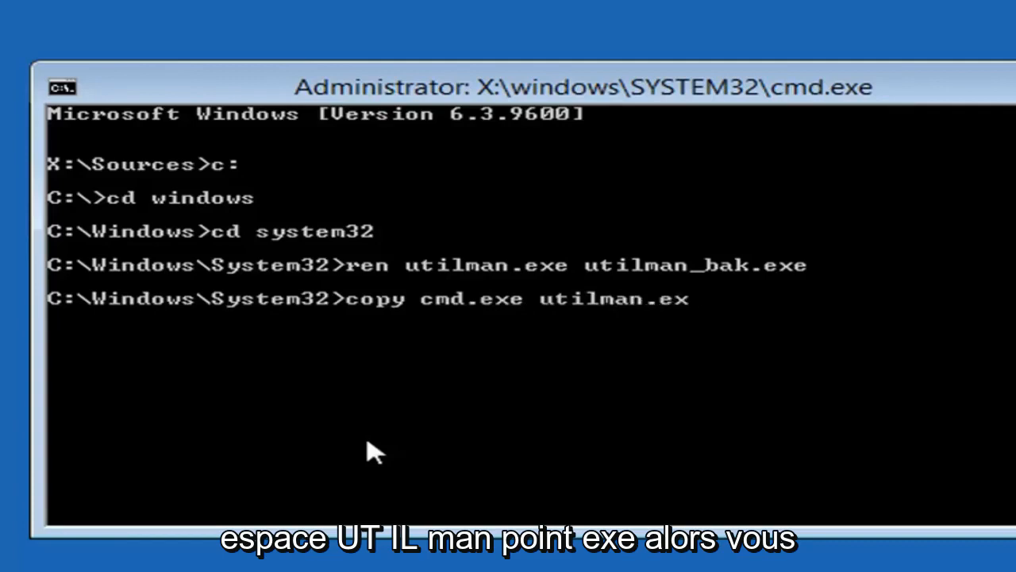
pyautogui.press('enter')
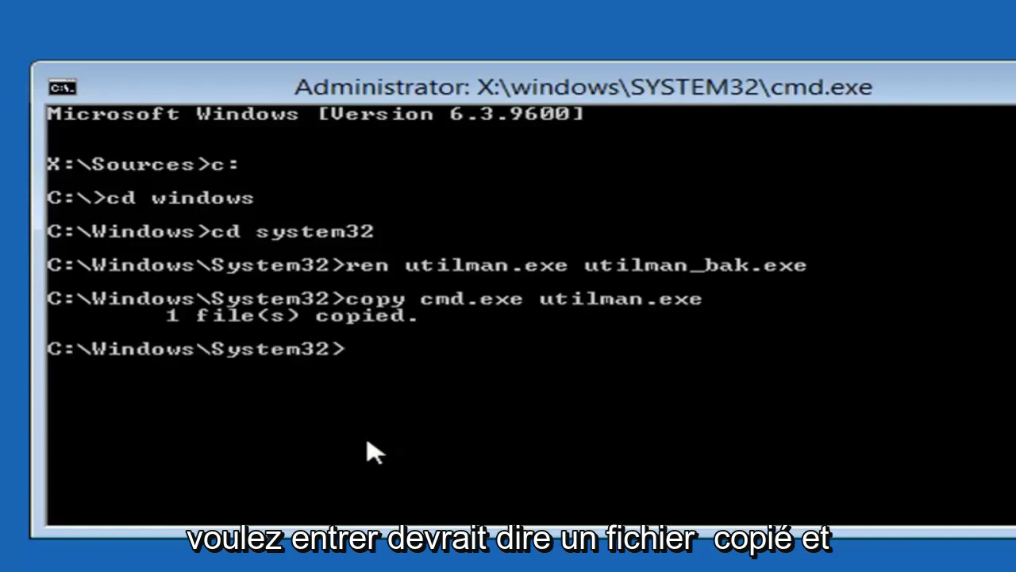
pyautogui.moveTo(758, 433)
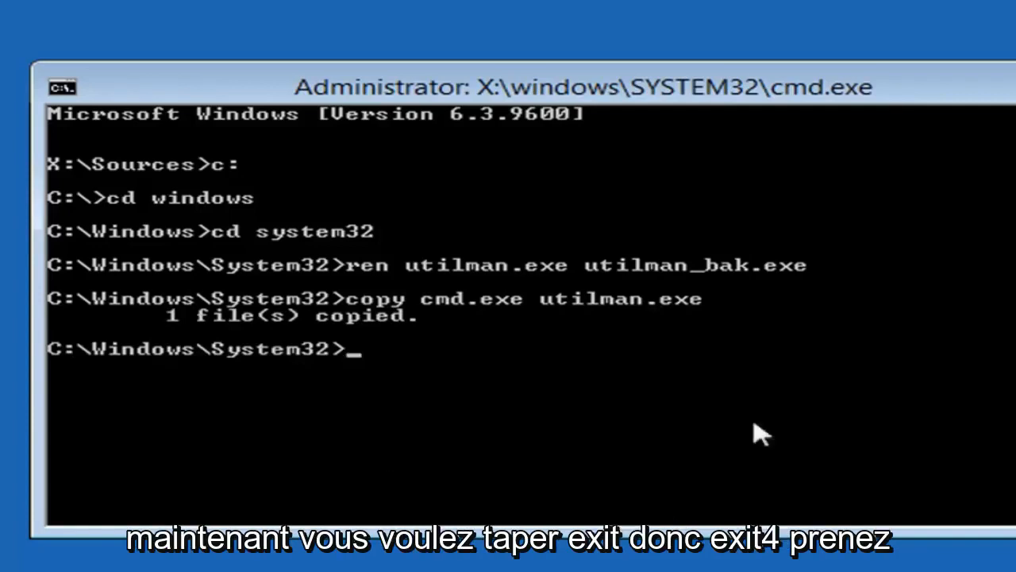
# Step: Exit the Command Prompt to return to the Choose an option recovery screen
pyautogui.write('ex')
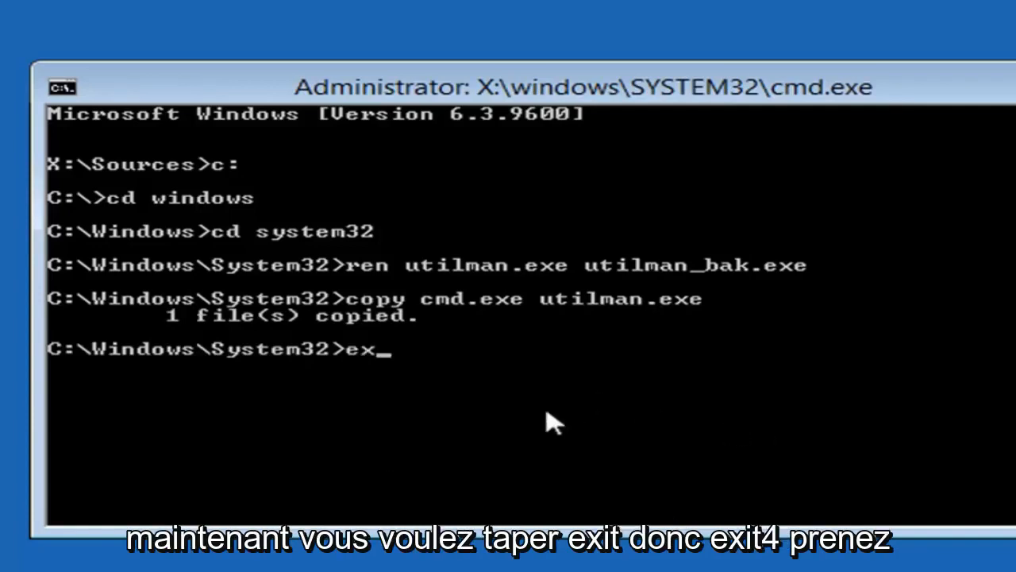
pyautogui.write('it')
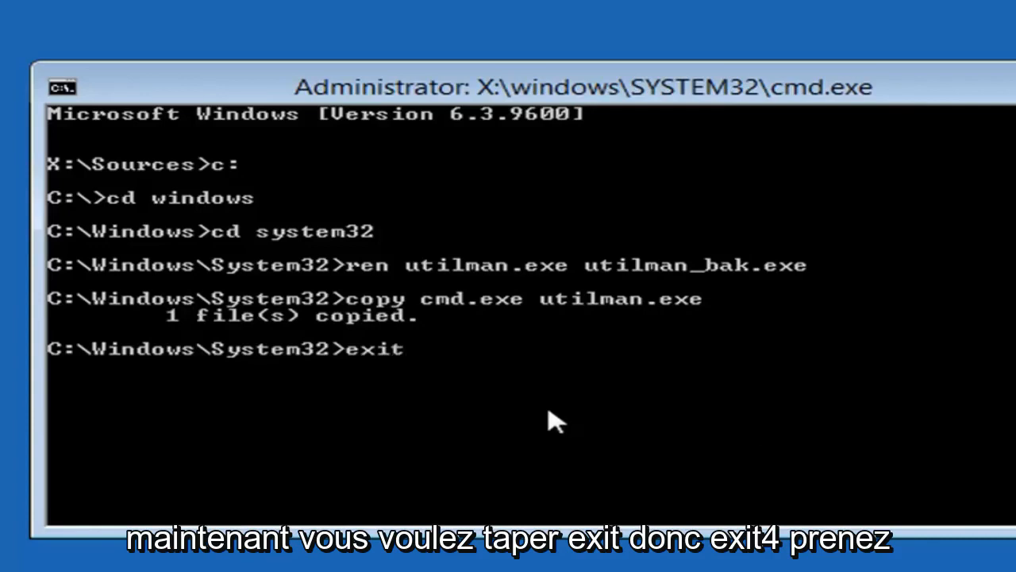
pyautogui.moveTo(531, 504)
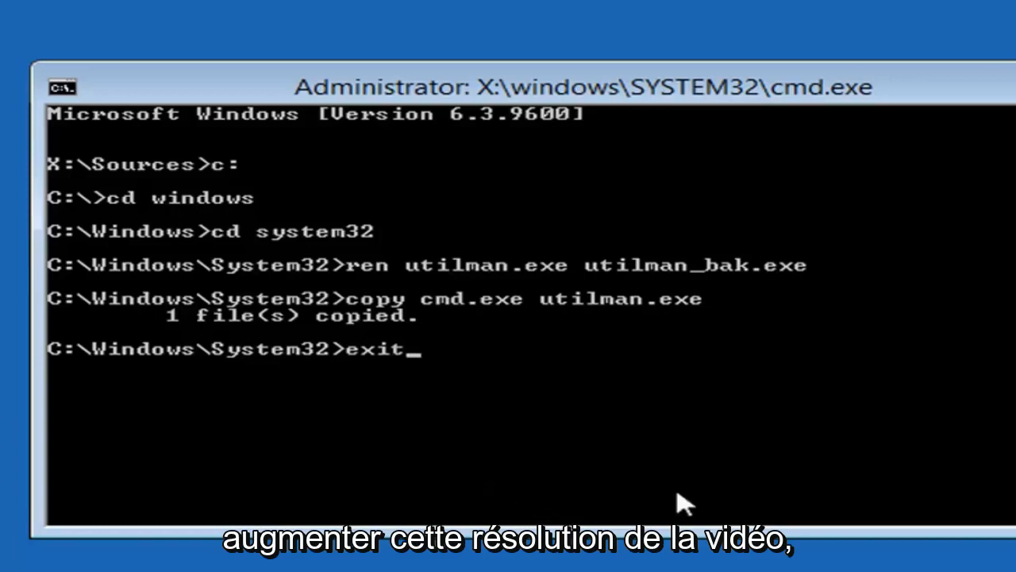
pyautogui.moveTo(578, 316)
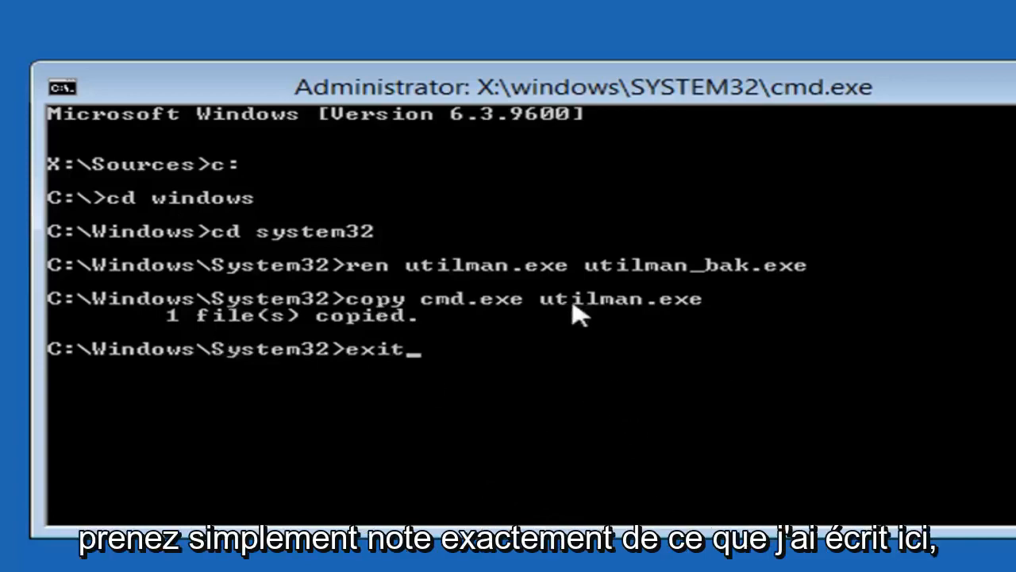
pyautogui.moveTo(242, 350)
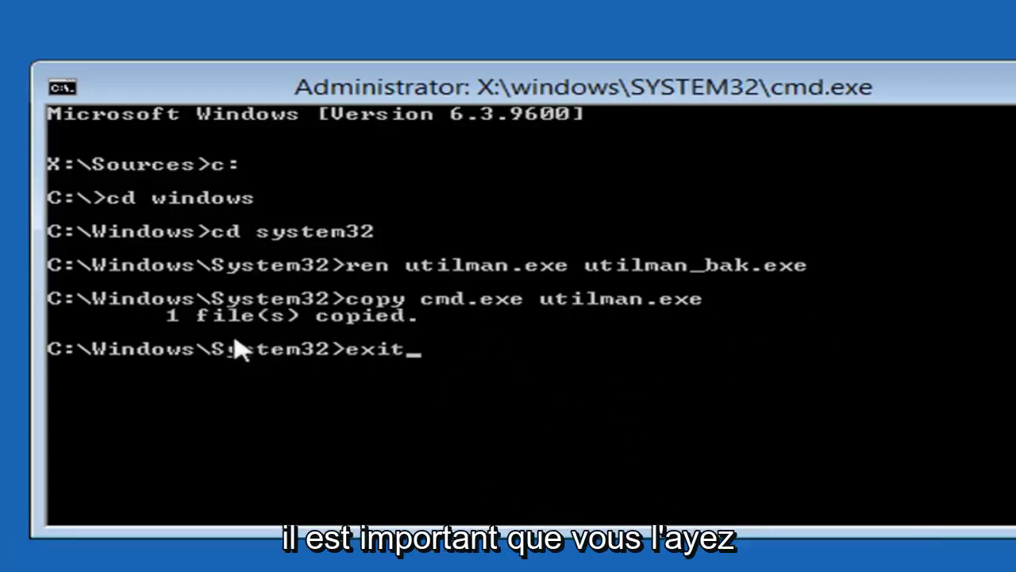
pyautogui.moveTo(190, 337)
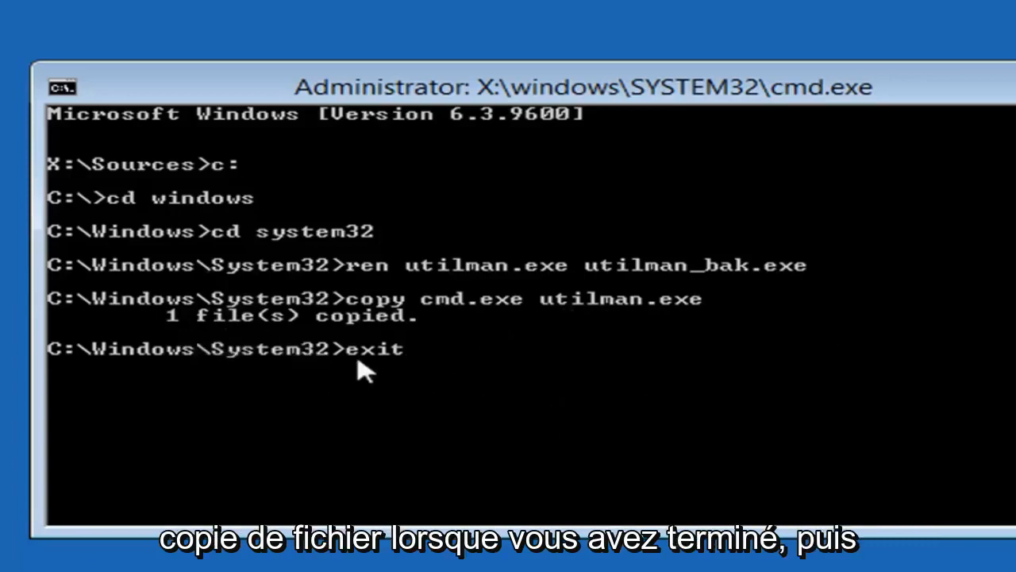
pyautogui.moveTo(452, 419)
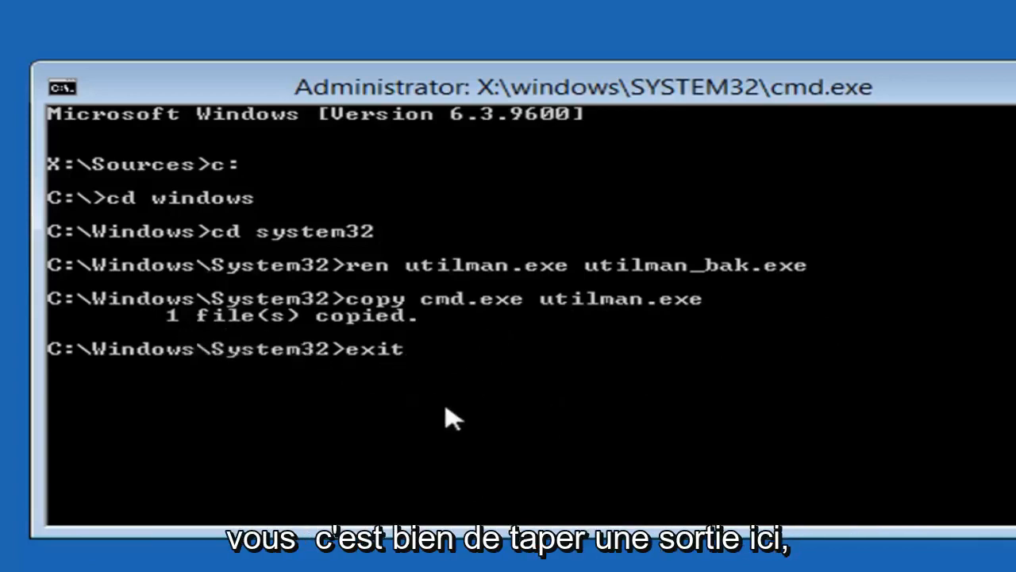
pyautogui.press('enter')
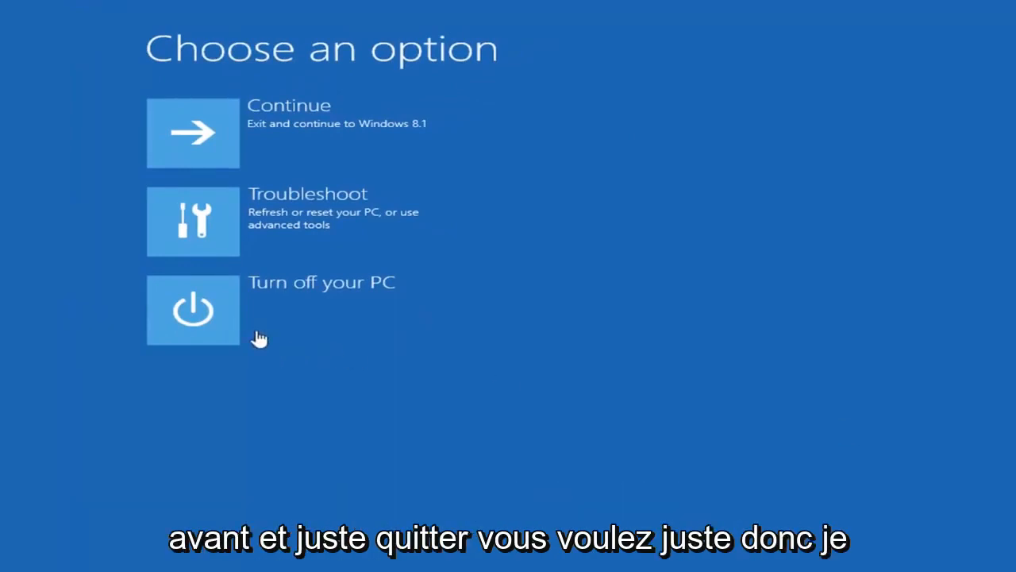
pyautogui.moveTo(272, 131)
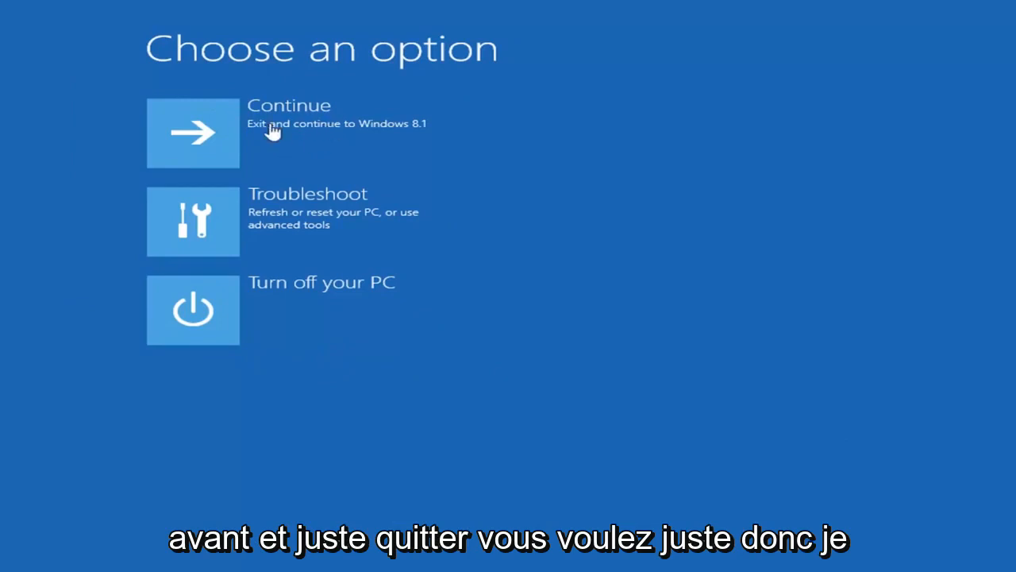
pyautogui.moveTo(345, 145)
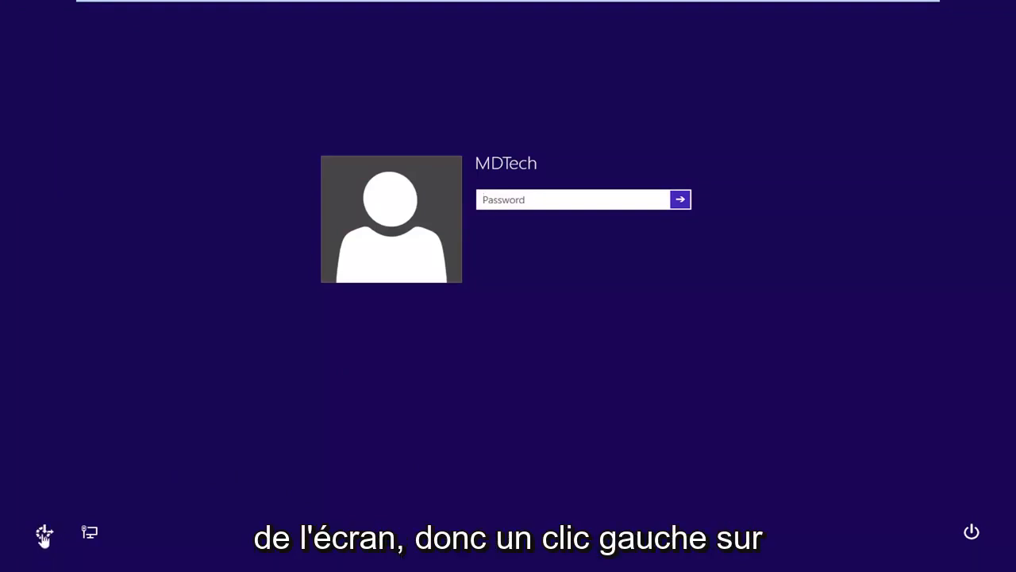
# Step: Launch the swapped-in cmd via the Ease of Access button and move its window aside
pyautogui.click(572, 200)
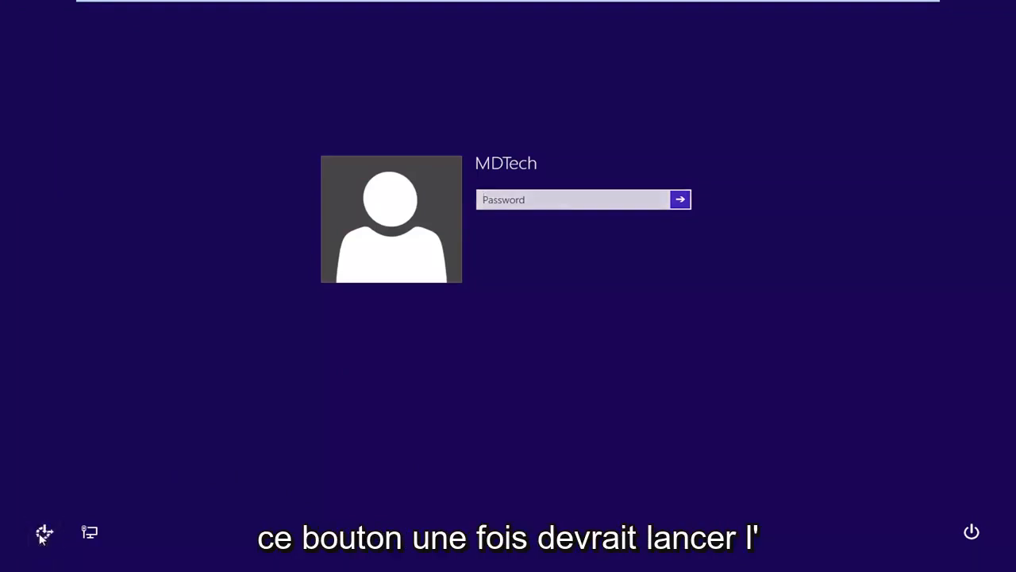
pyautogui.click(44, 532)
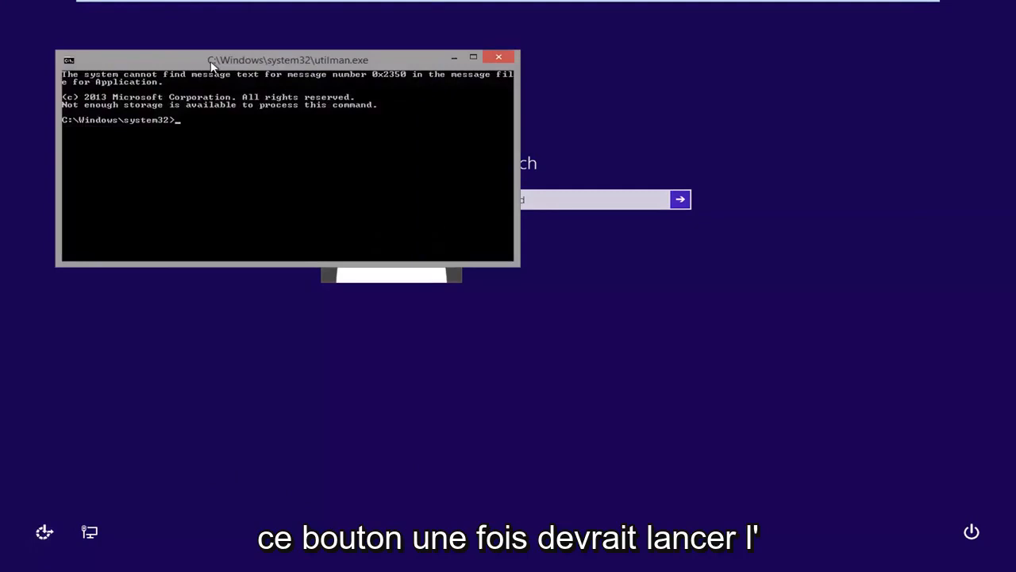
pyautogui.moveTo(290, 59); pyautogui.dragTo(500, 163)
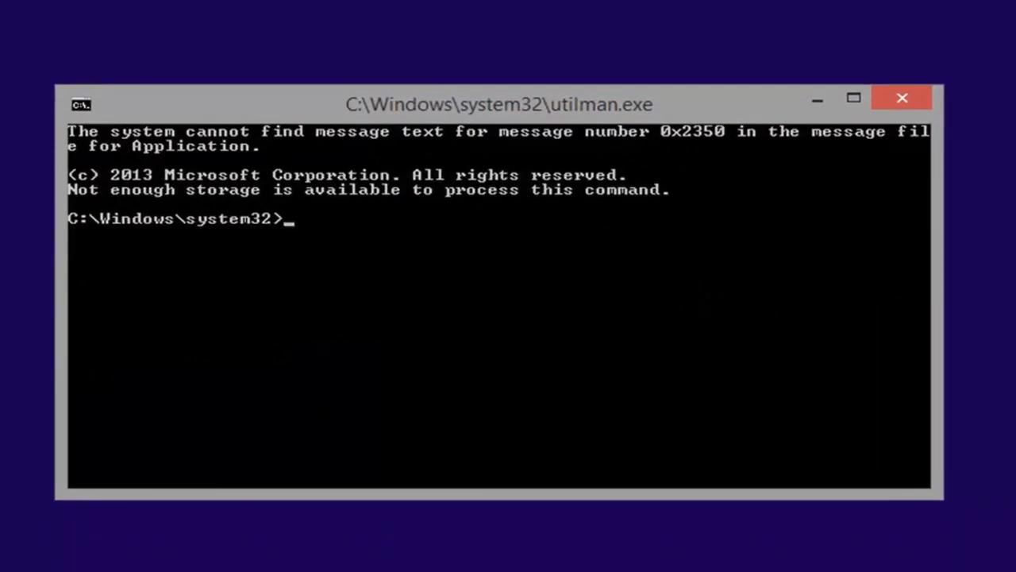
# Step: Enter 'control userpasswords2' at the command prompt, ready to launch User Accounts
pyautogui.write('control')
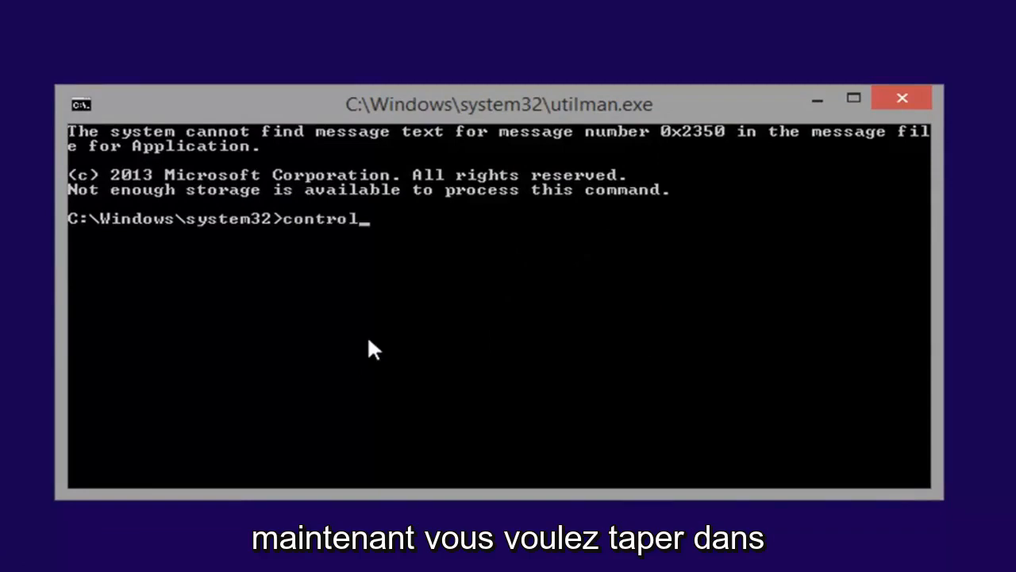
pyautogui.write('user')
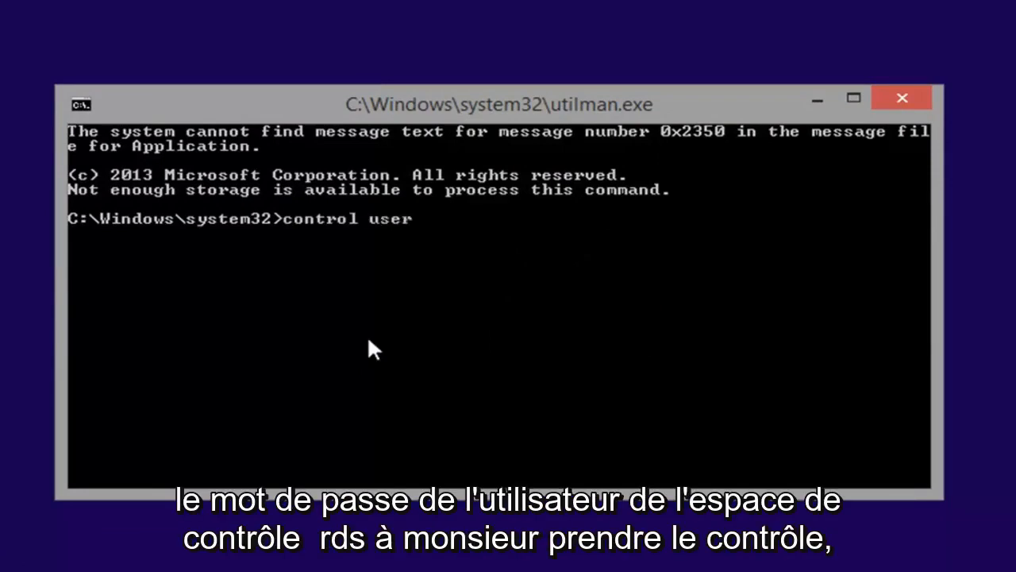
pyautogui.write('passwords2')
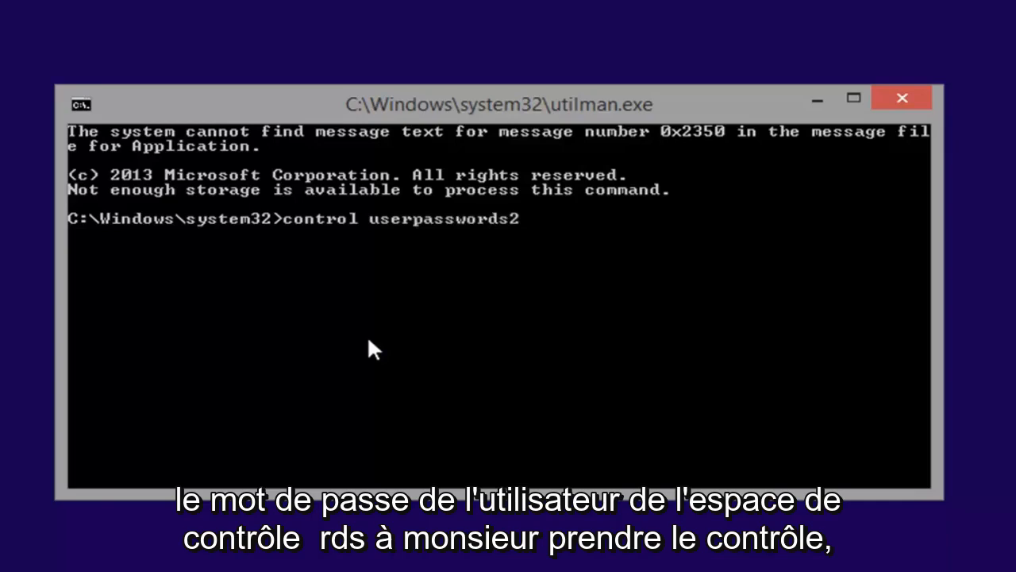
pyautogui.moveTo(389, 264)
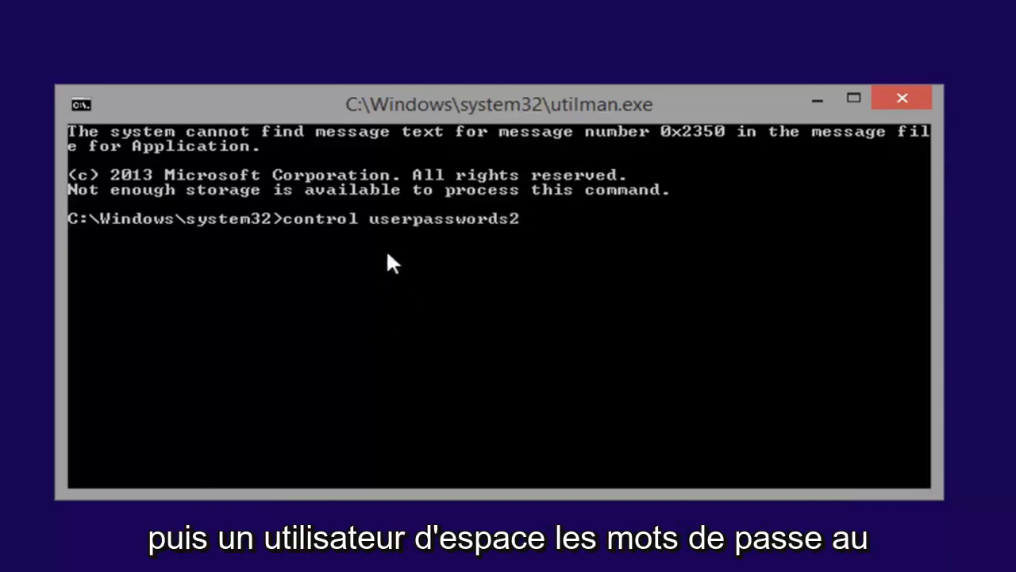
pyautogui.moveTo(496, 234)
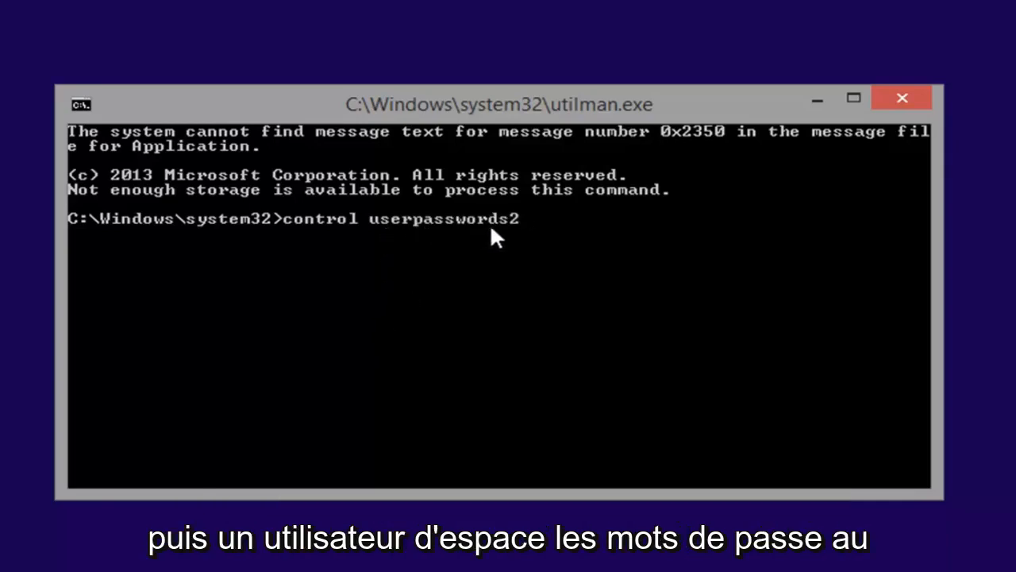
pyautogui.moveTo(523, 245)
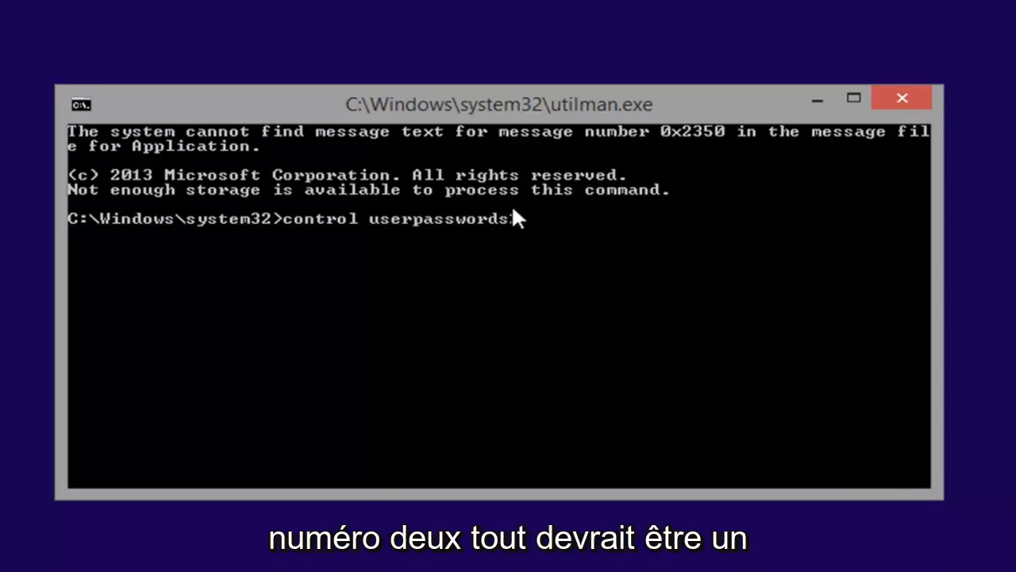
pyautogui.write('2')
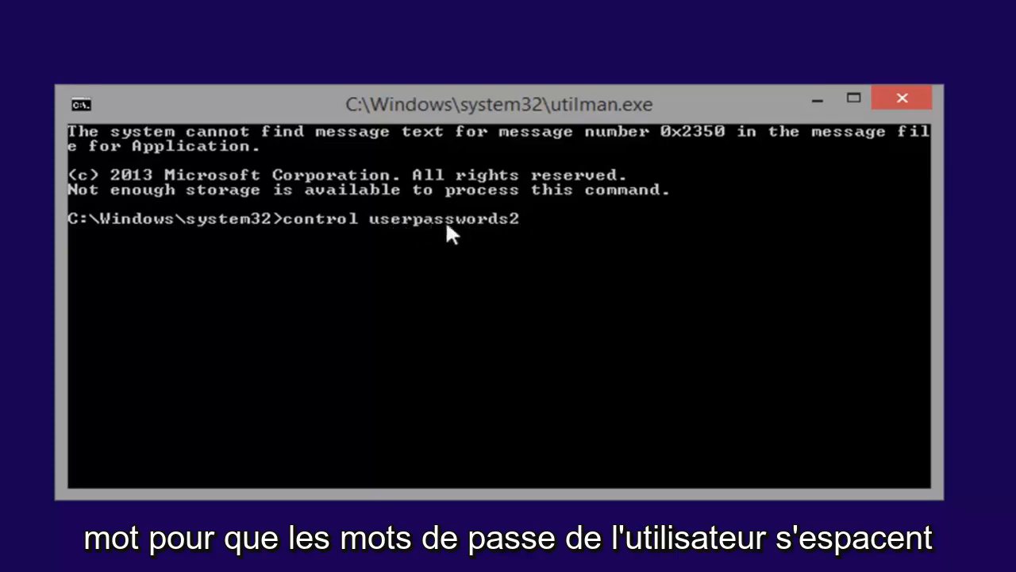
pyautogui.moveTo(389, 239)
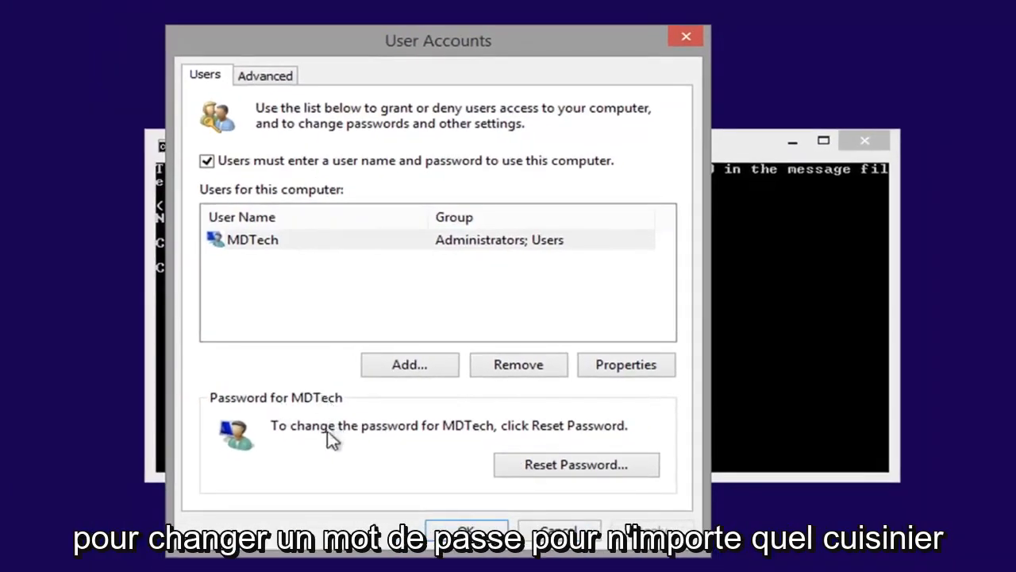
pyautogui.moveTo(524, 442)
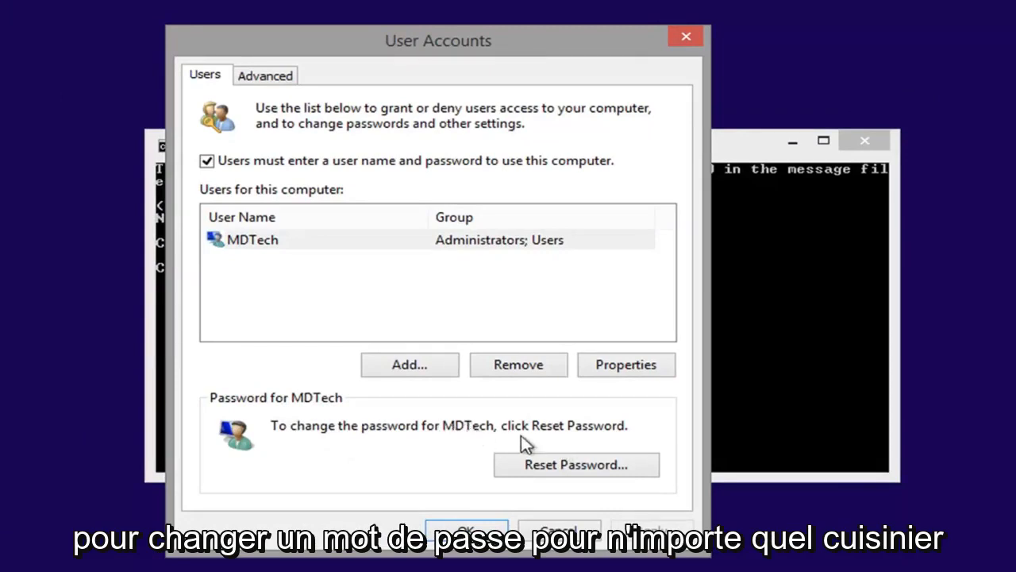
pyautogui.moveTo(575, 464)
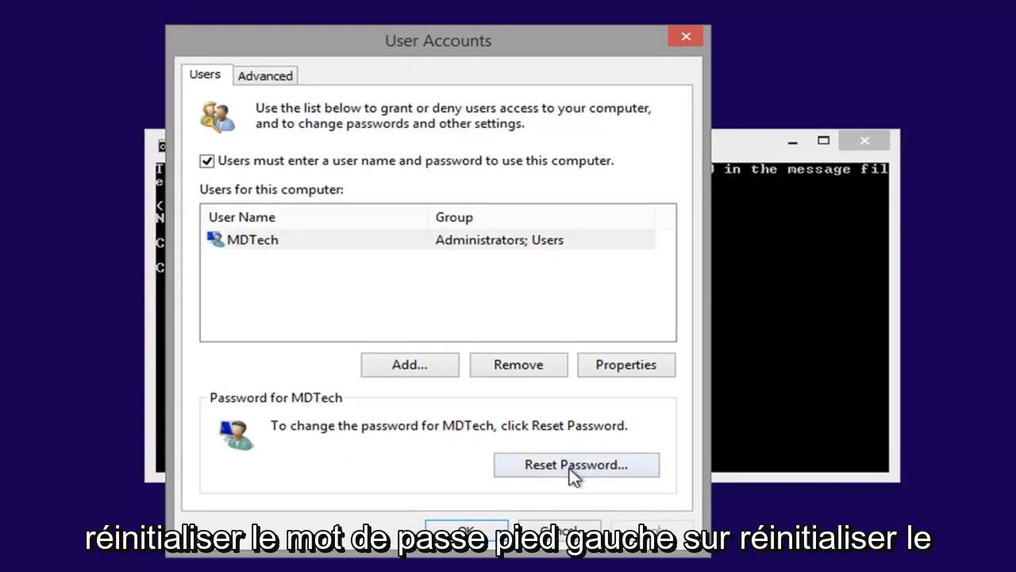
# Step: Reset the account password to blank and confirm in User Accounts
pyautogui.click(575, 464)
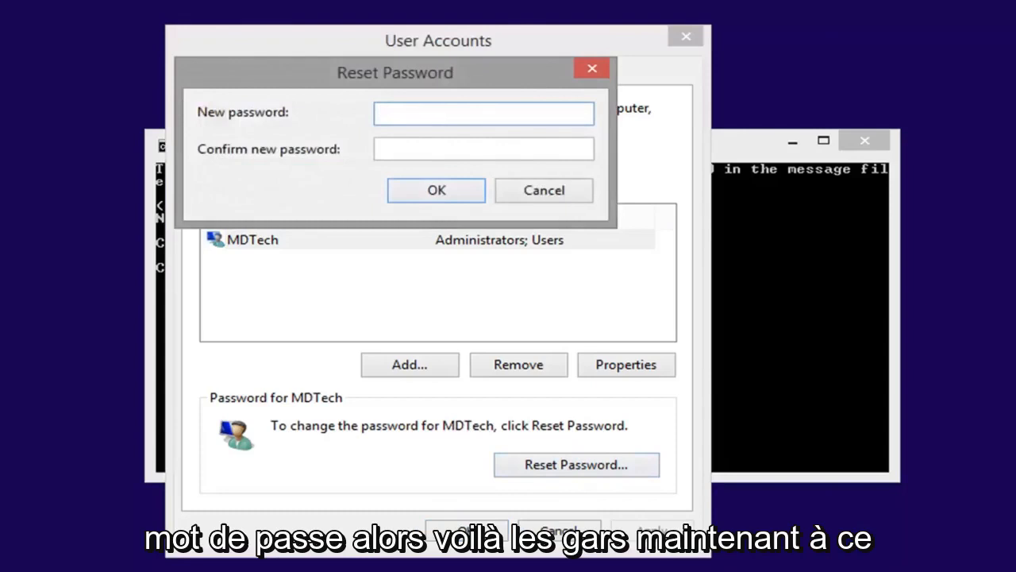
pyautogui.moveTo(473, 222)
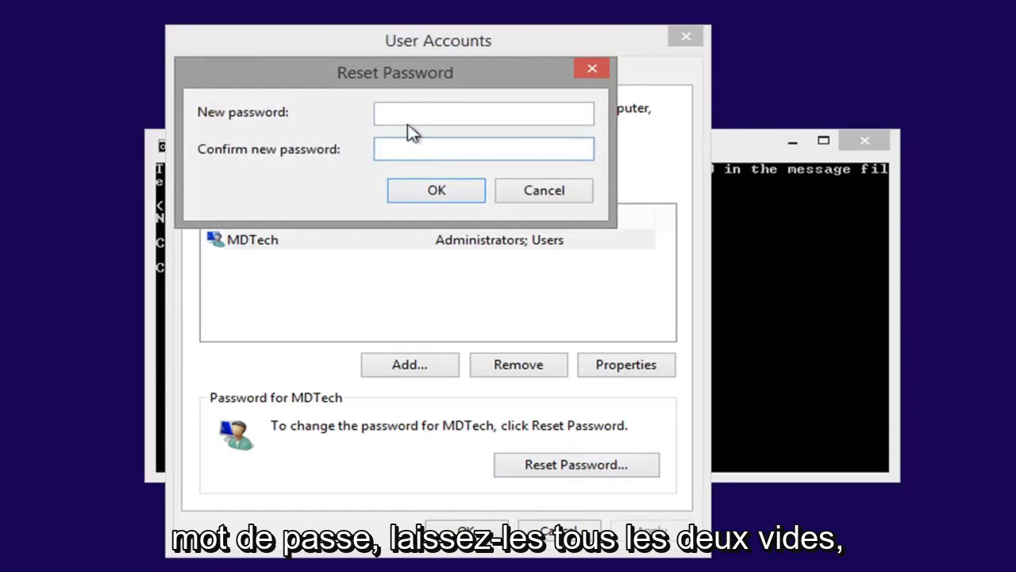
pyautogui.click(484, 148)
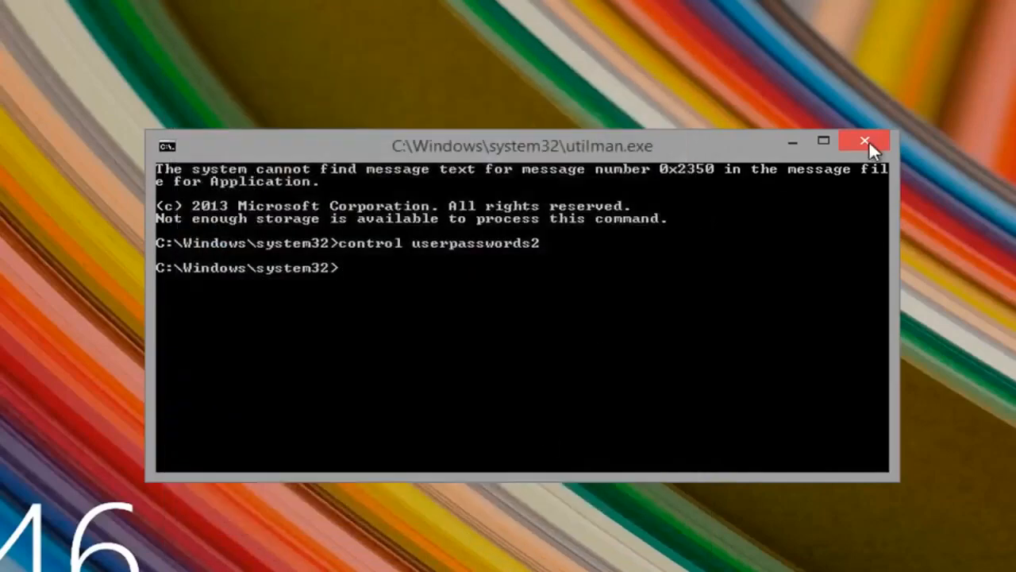
# Step: Close Command Prompt and sign in to MDTech with an empty password
pyautogui.click(865, 141)
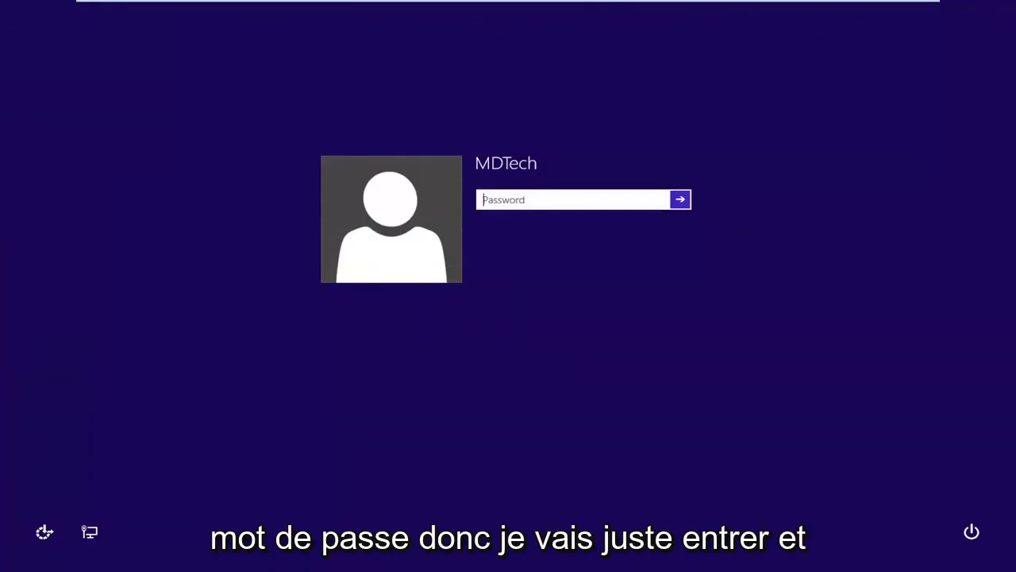
pyautogui.click(680, 199)
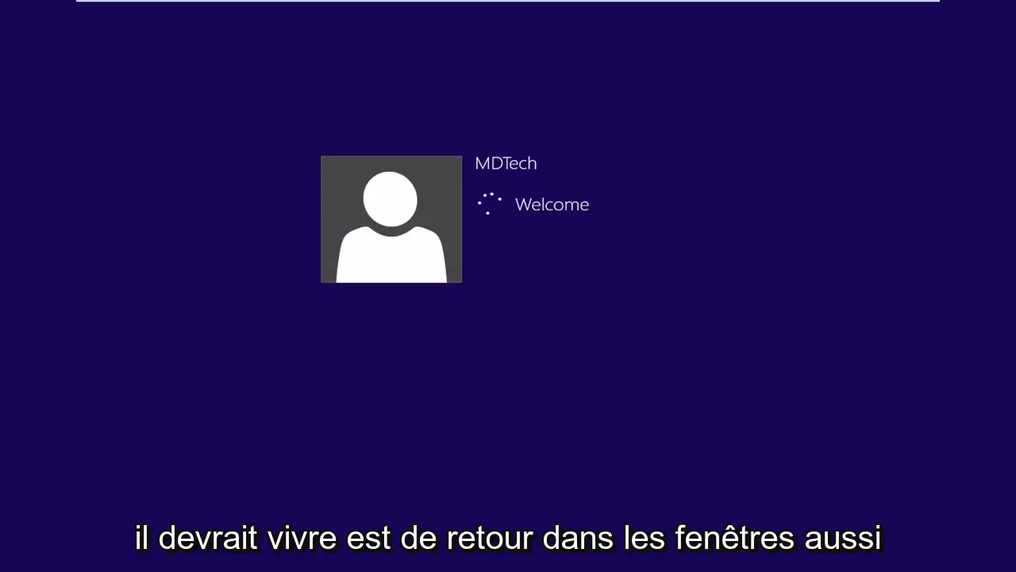